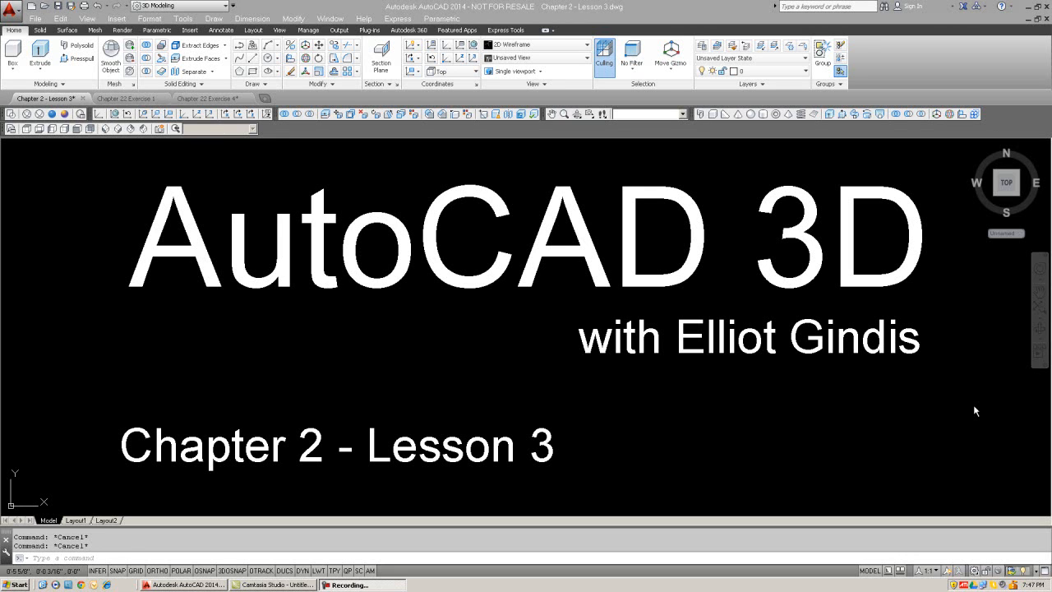
mouse_move(838, 438)
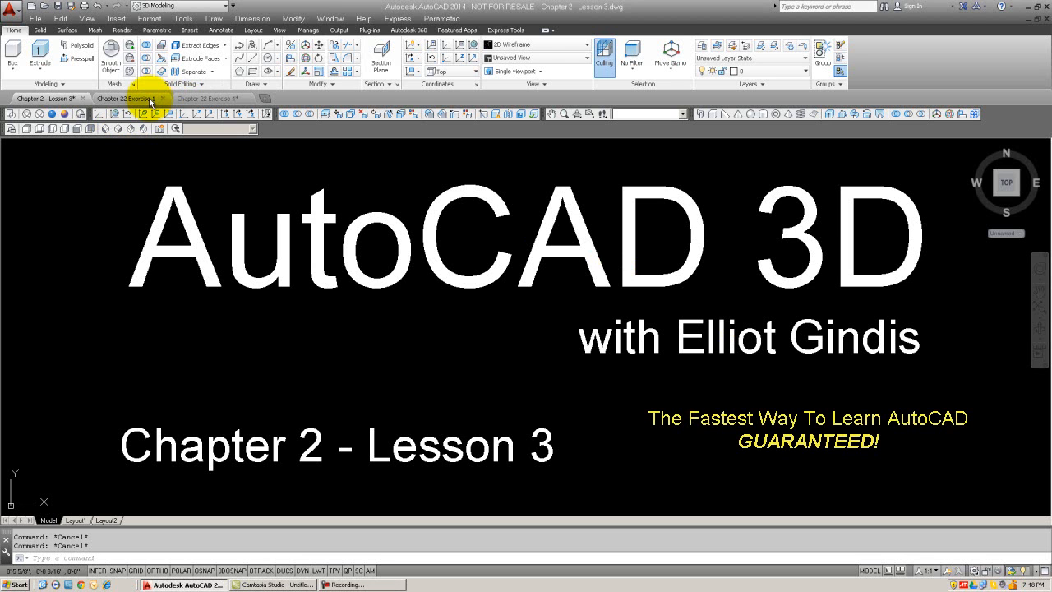
- Switch to the Chapter 2 Exercise 1 drawing with the shaded 3D table, via the title drawing
left_click(125, 99)
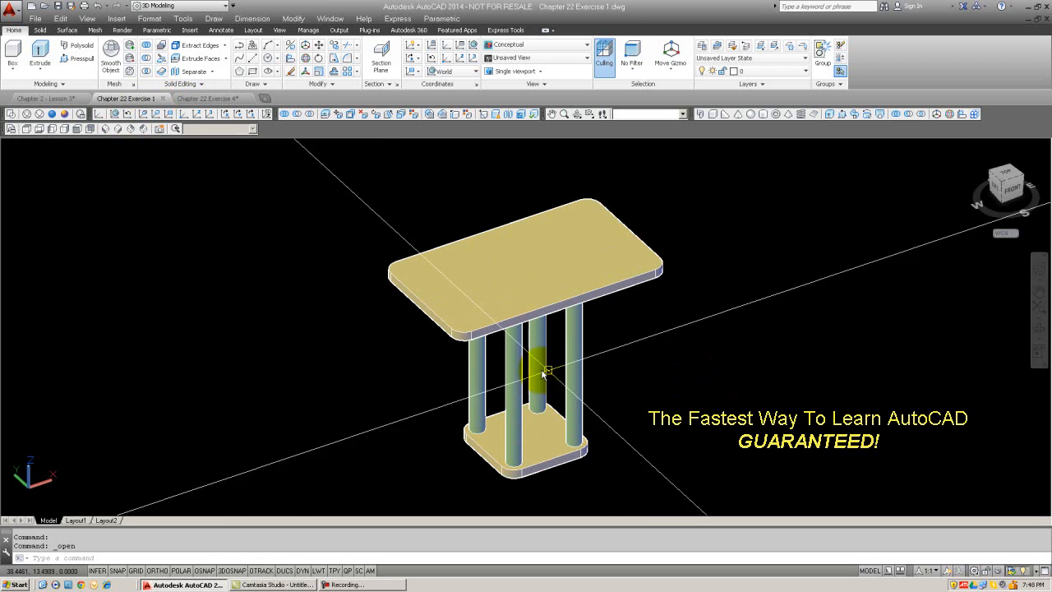
left_click(210, 99)
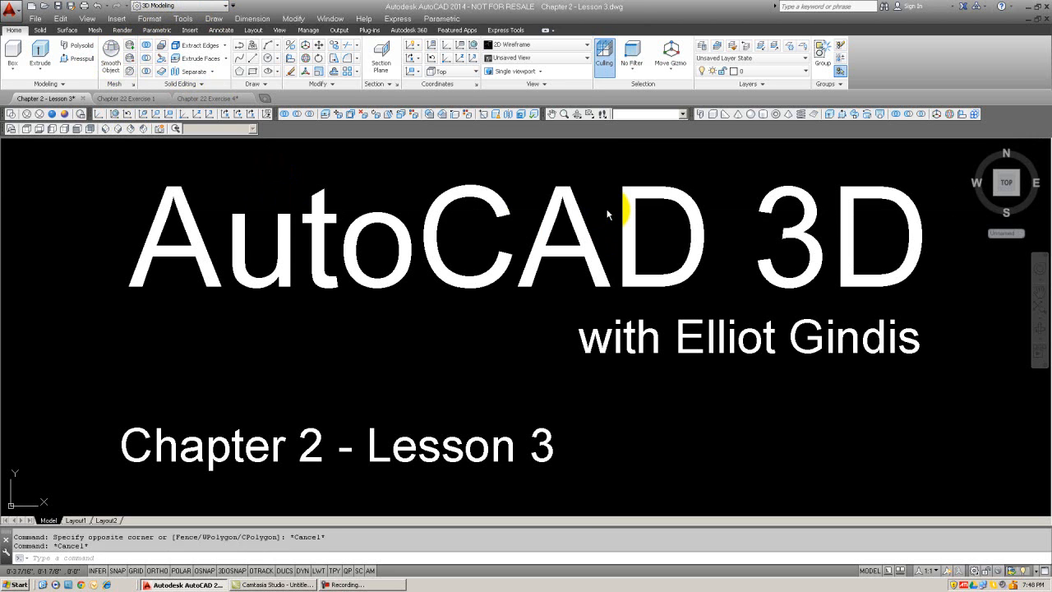
mouse_move(608, 210)
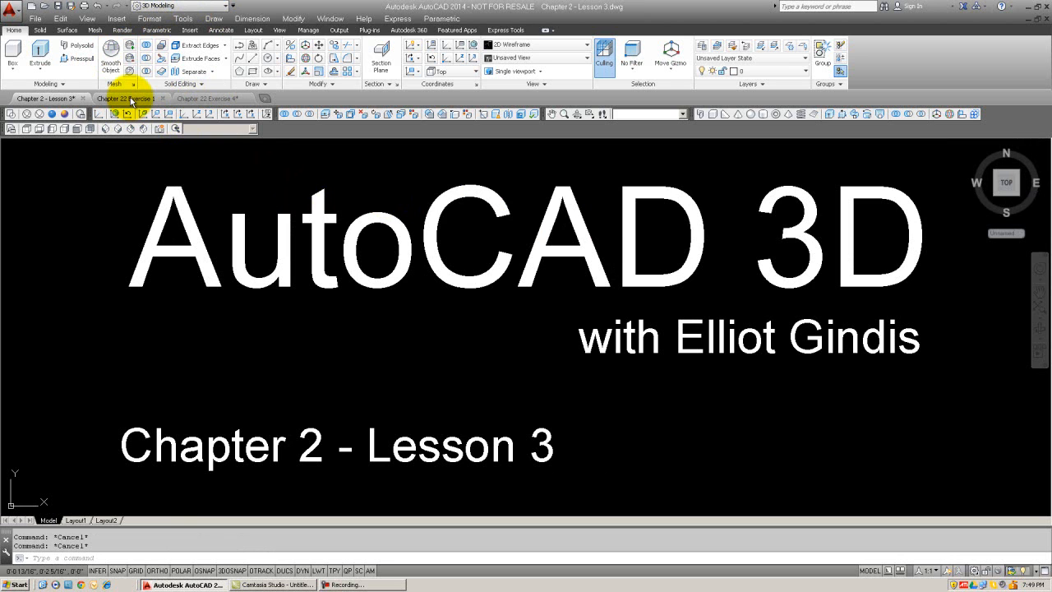
left_click(125, 98)
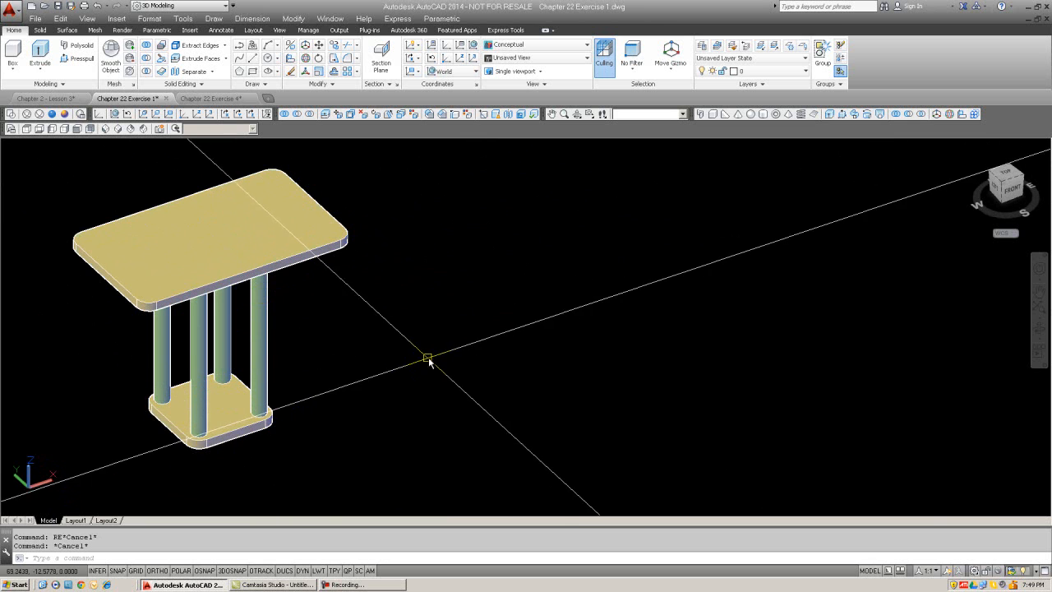
- Draw the floor slab rectangle with RECTANG and extrude it to a height of 2
type("RE")
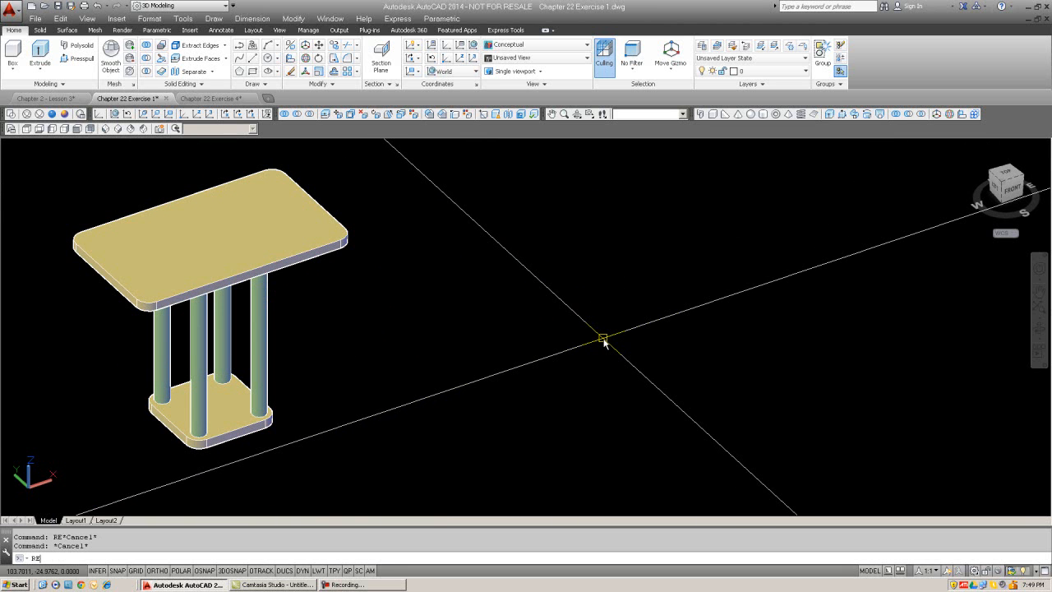
key("Enter")
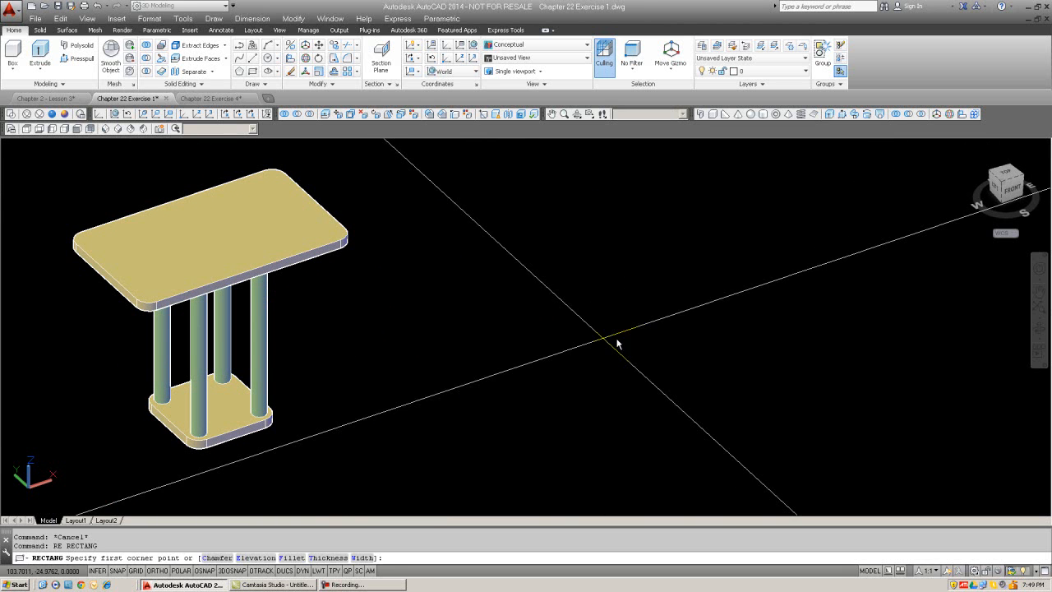
left_click(618, 343)
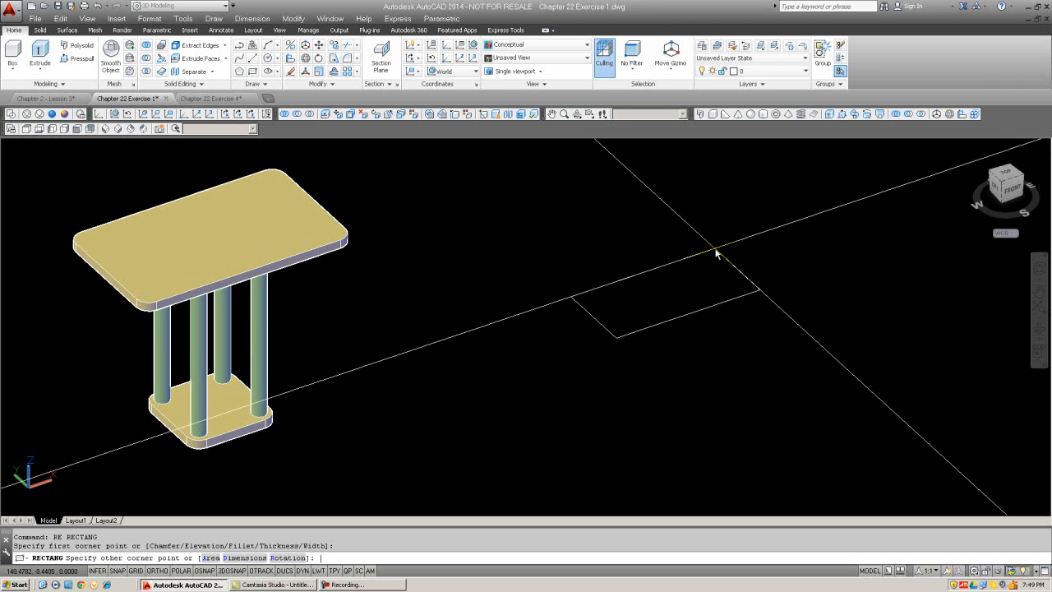
mouse_move(474, 541)
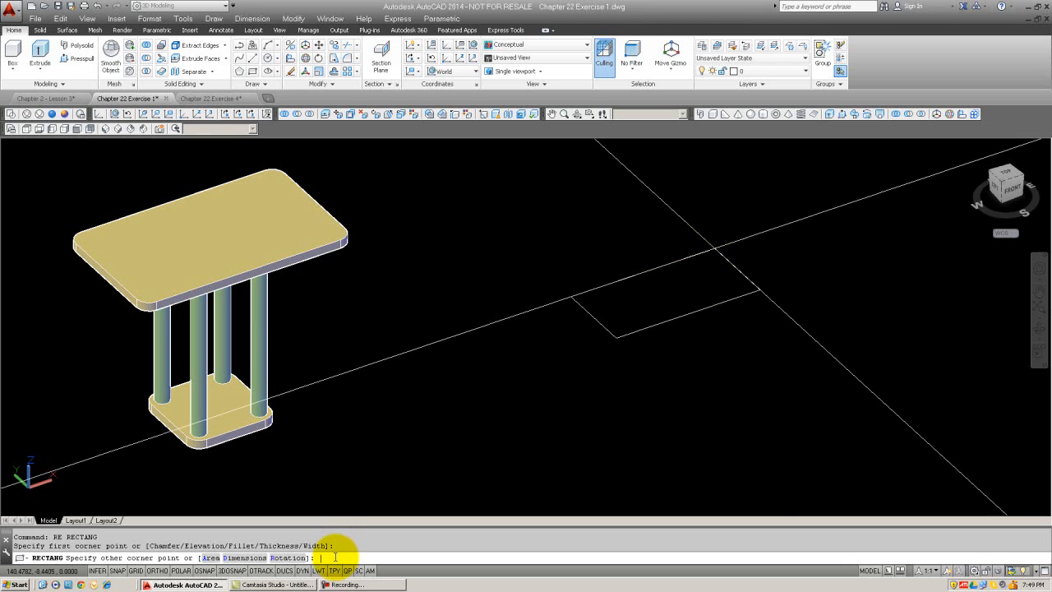
type("85")
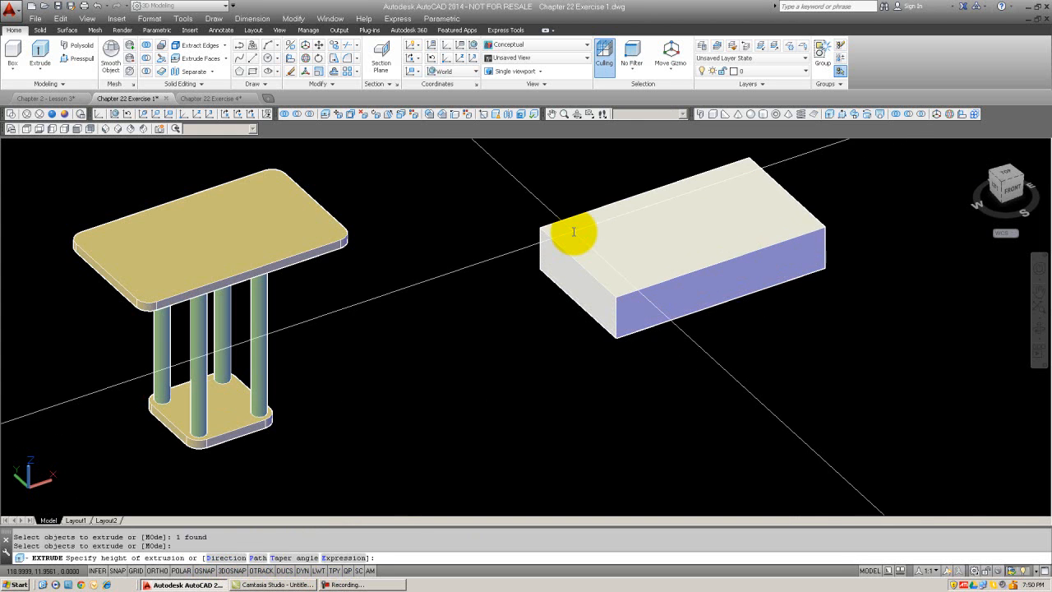
type("2")
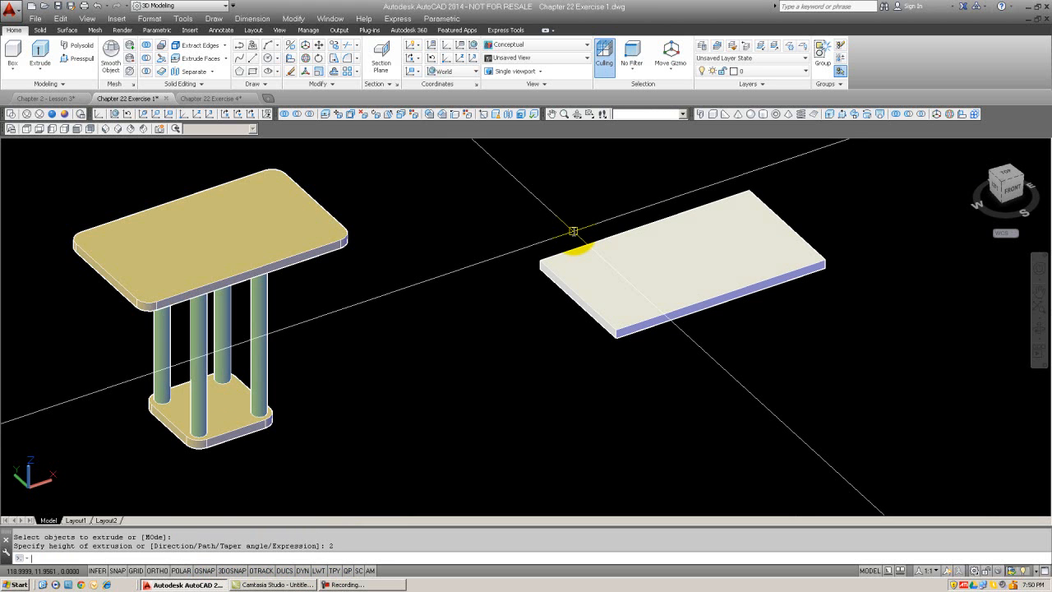
mouse_move(290, 413)
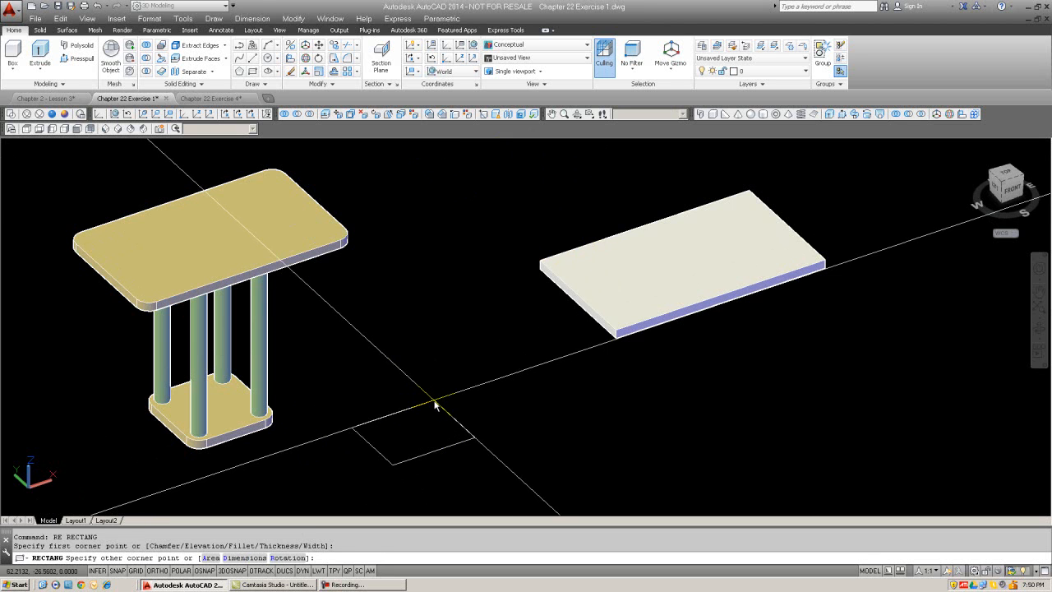
type("@20")
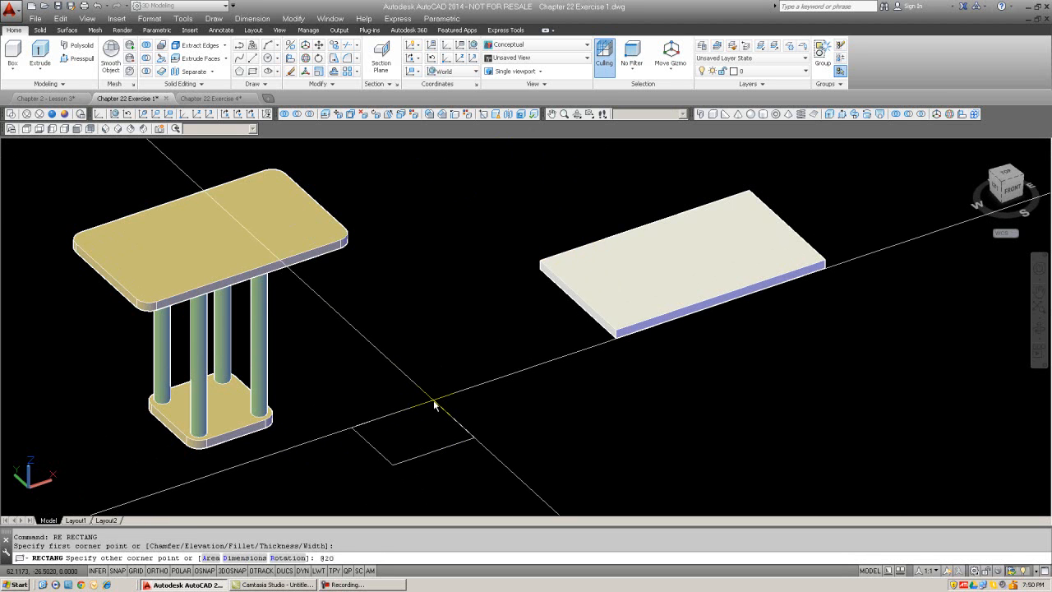
type(",20")
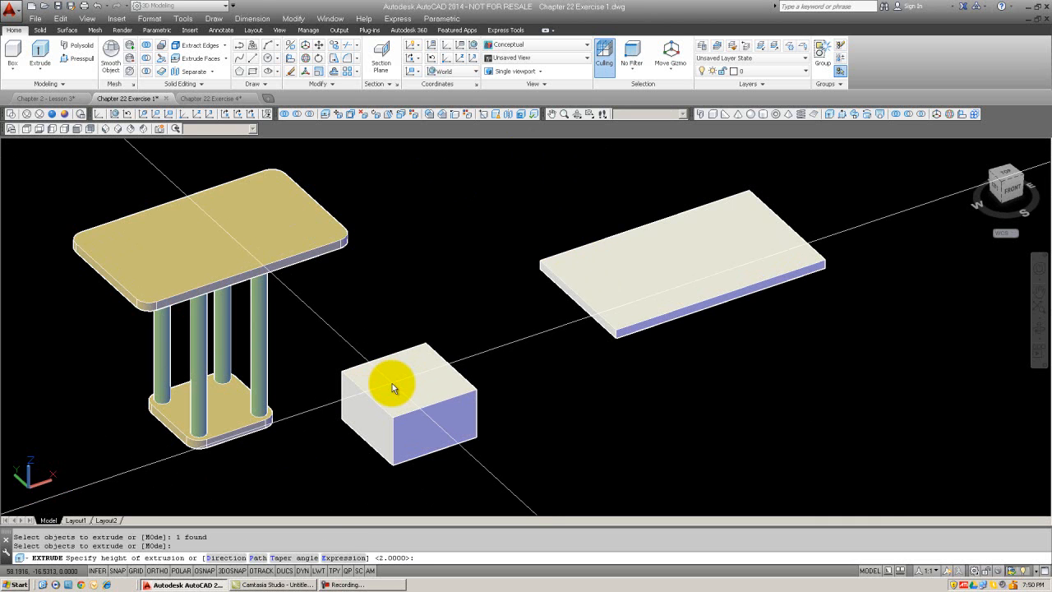
type("2")
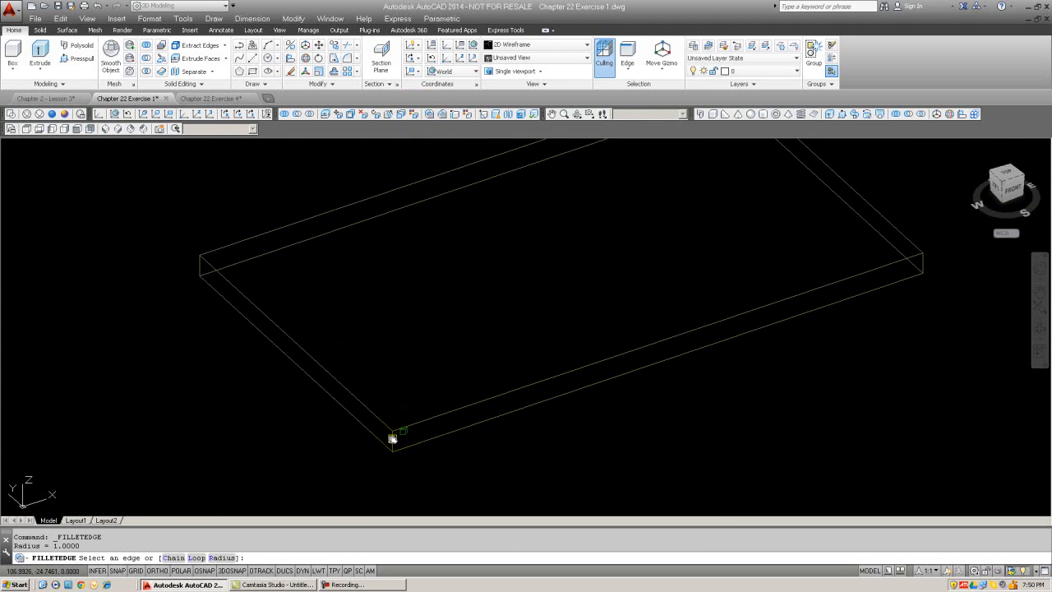
- Fillet the vertical corner edges of the slab and square block with radius 4 using FILLETEDGE
left_click(393, 436)
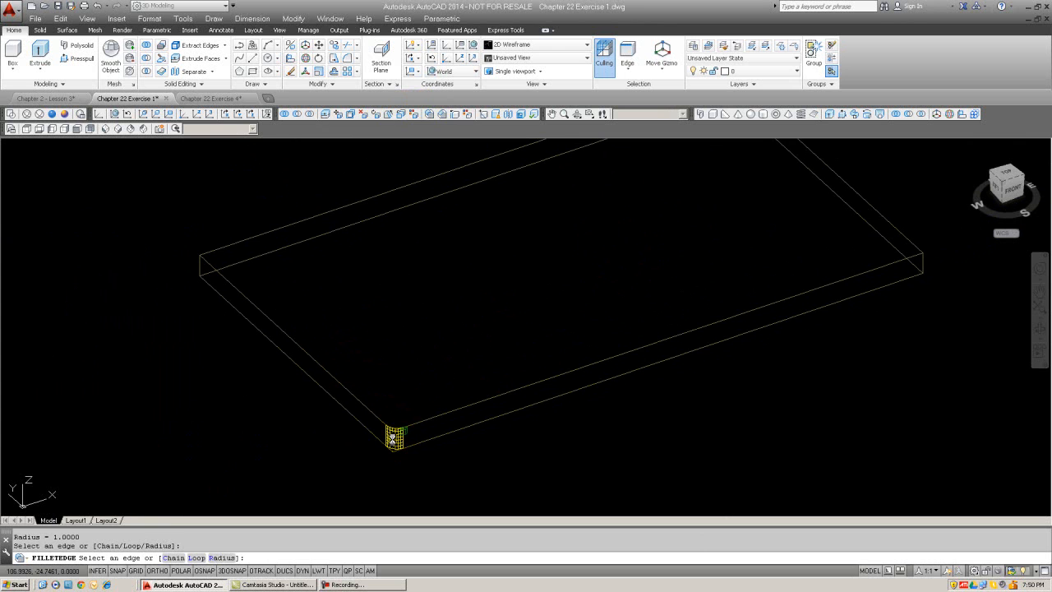
left_click(395, 437)
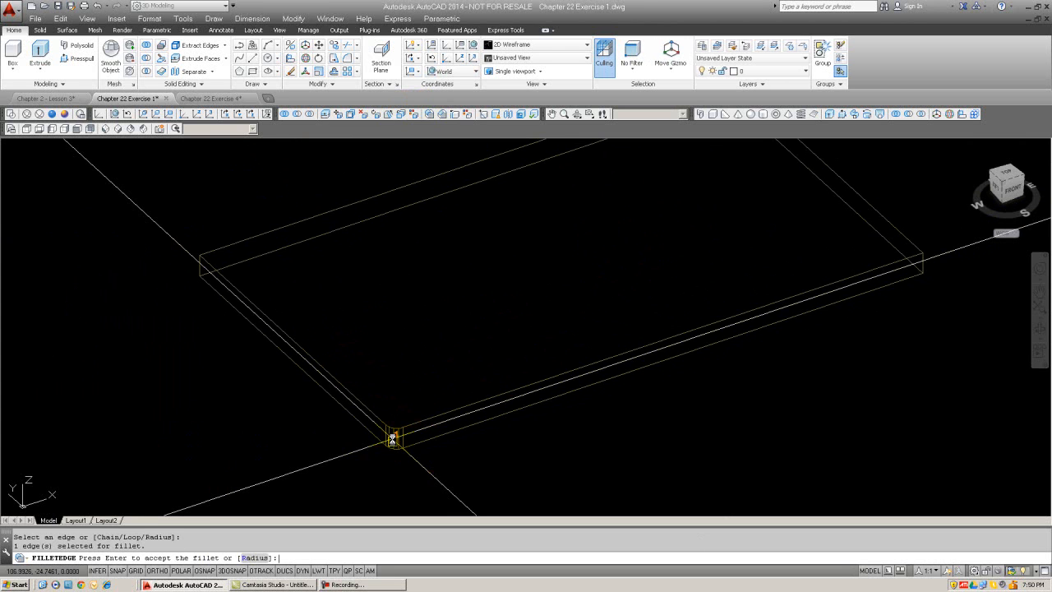
type("4")
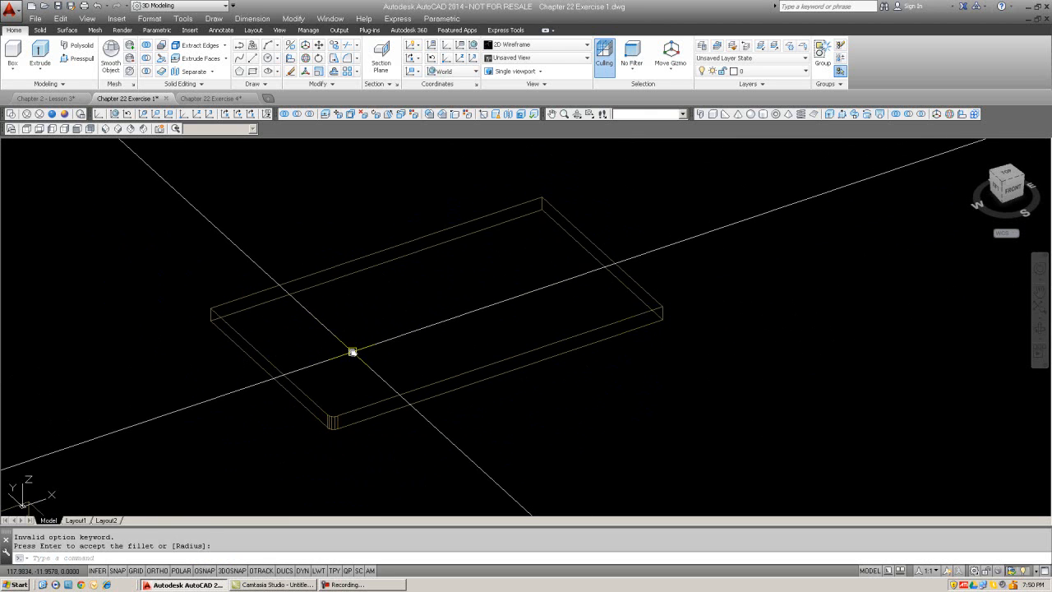
key("Escape")
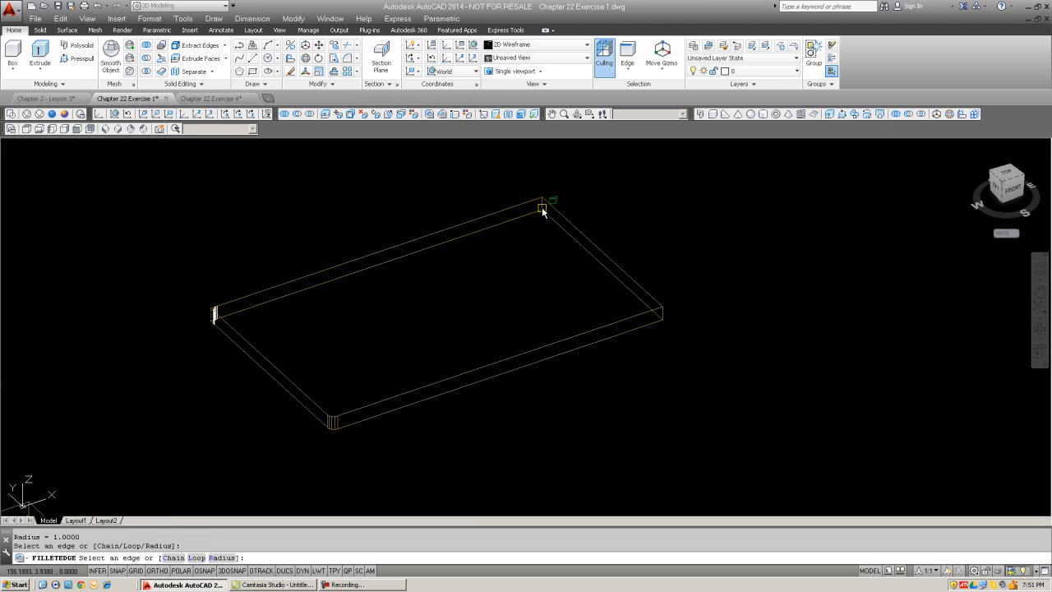
left_click(664, 320)
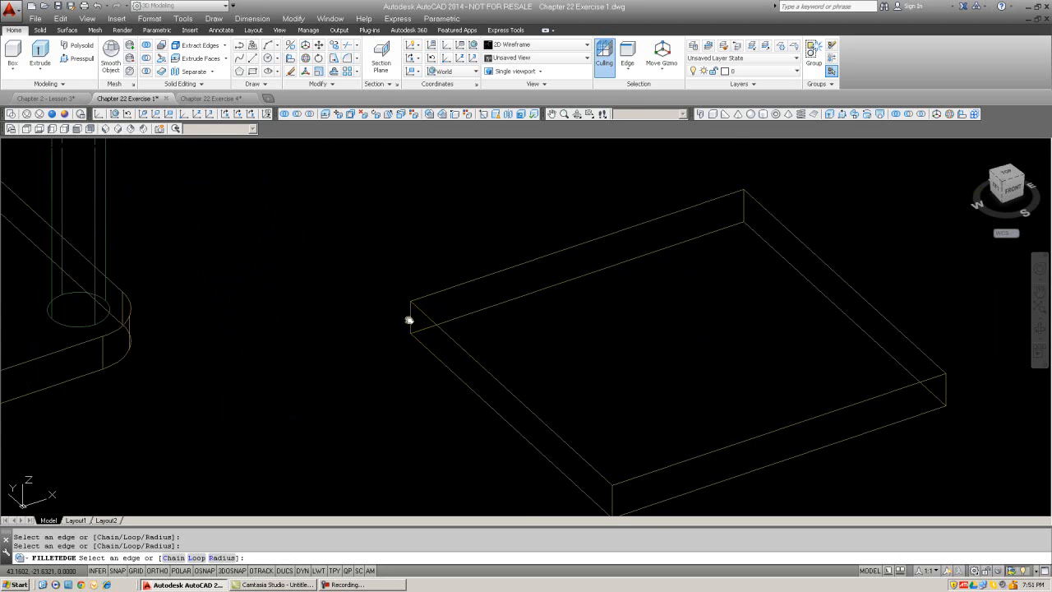
left_click(427, 353)
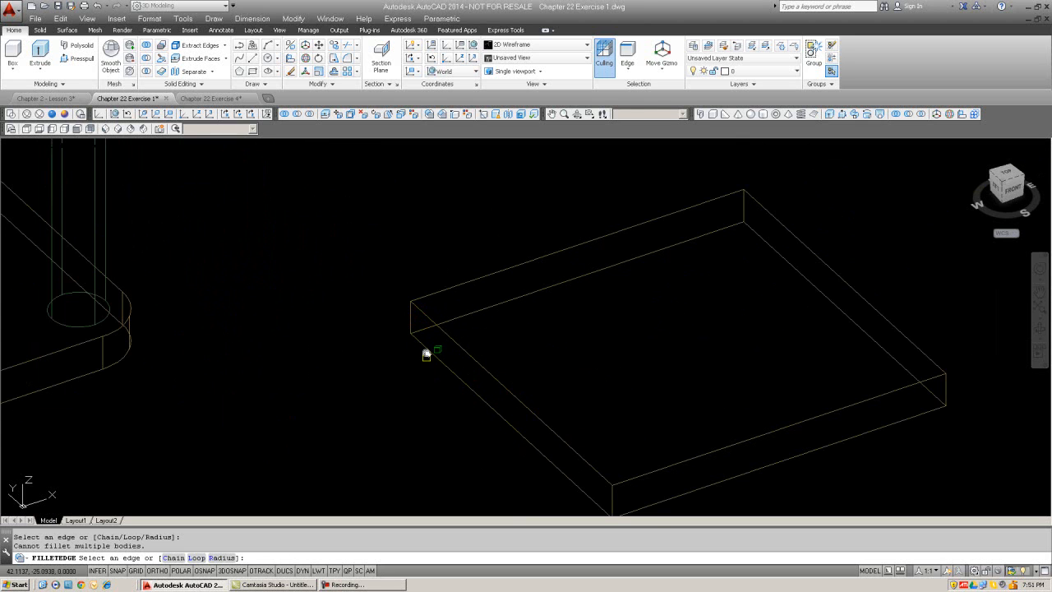
mouse_move(497, 375)
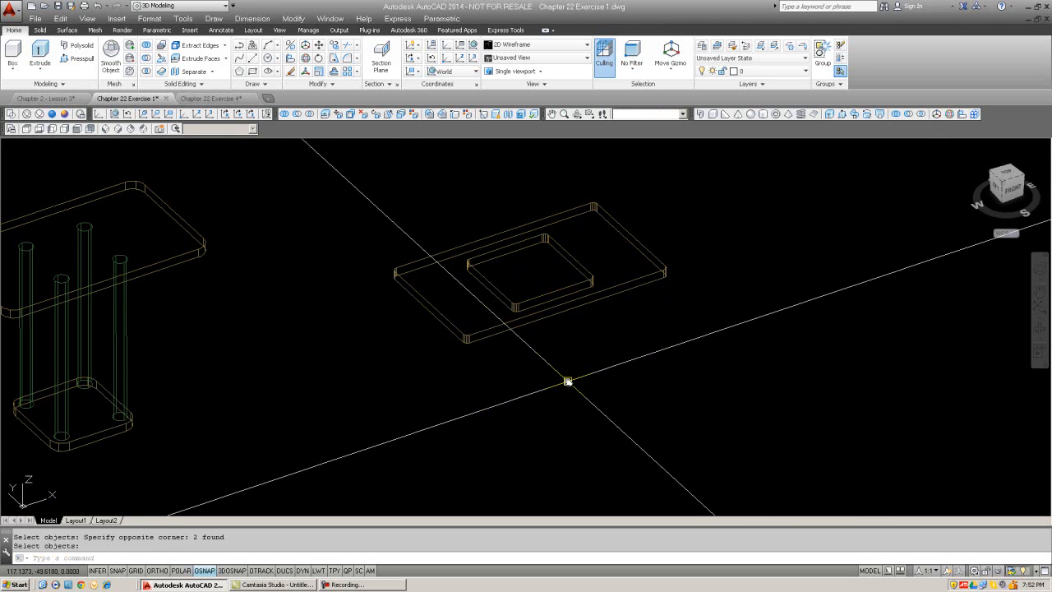
- Define a new UCS at the picked origin, rotated about its X axis
key("Escape")
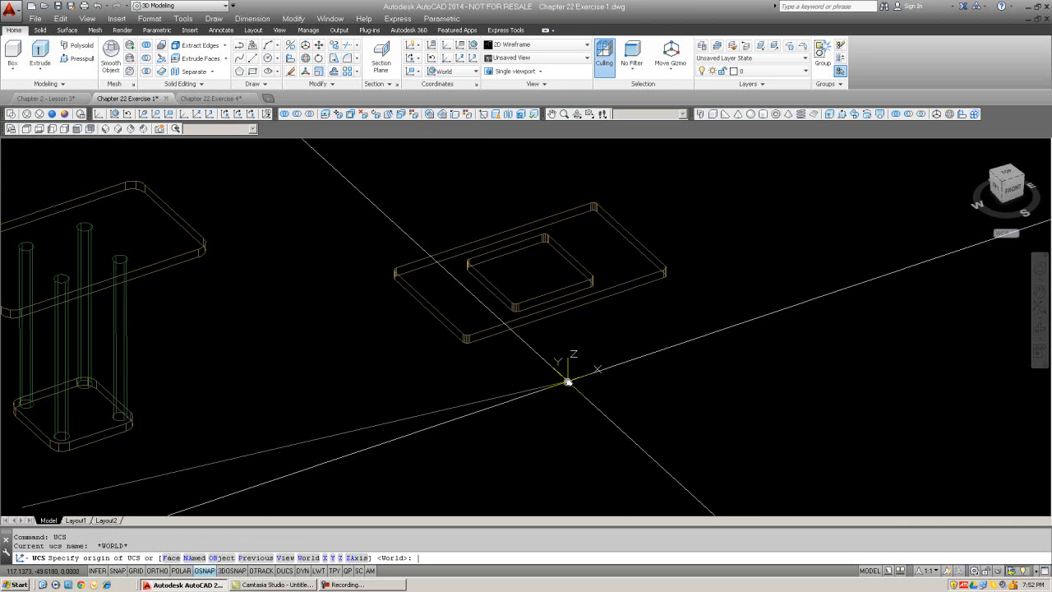
type("x")
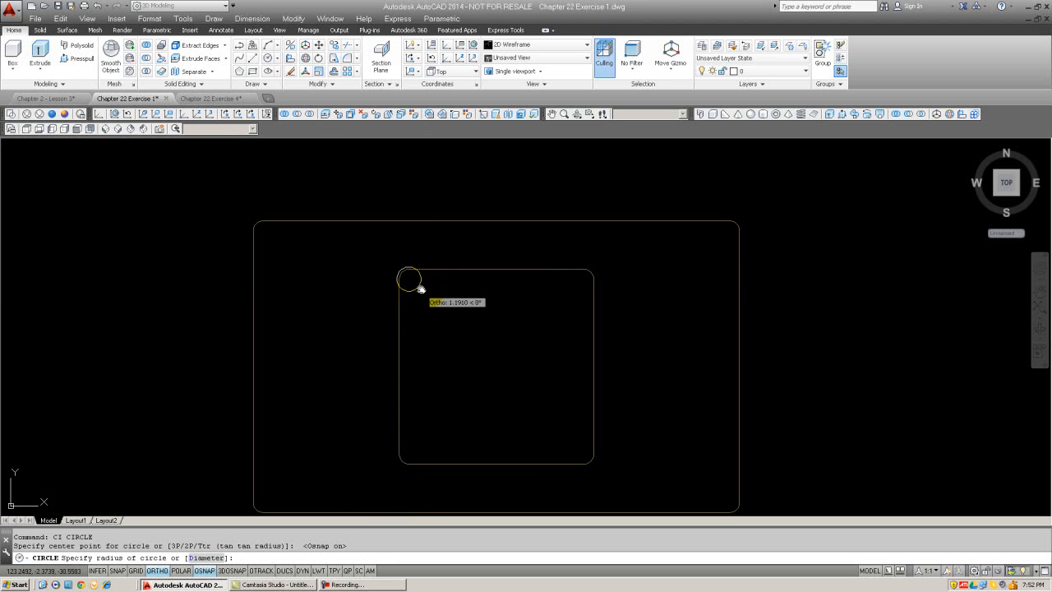
mouse_move(424, 288)
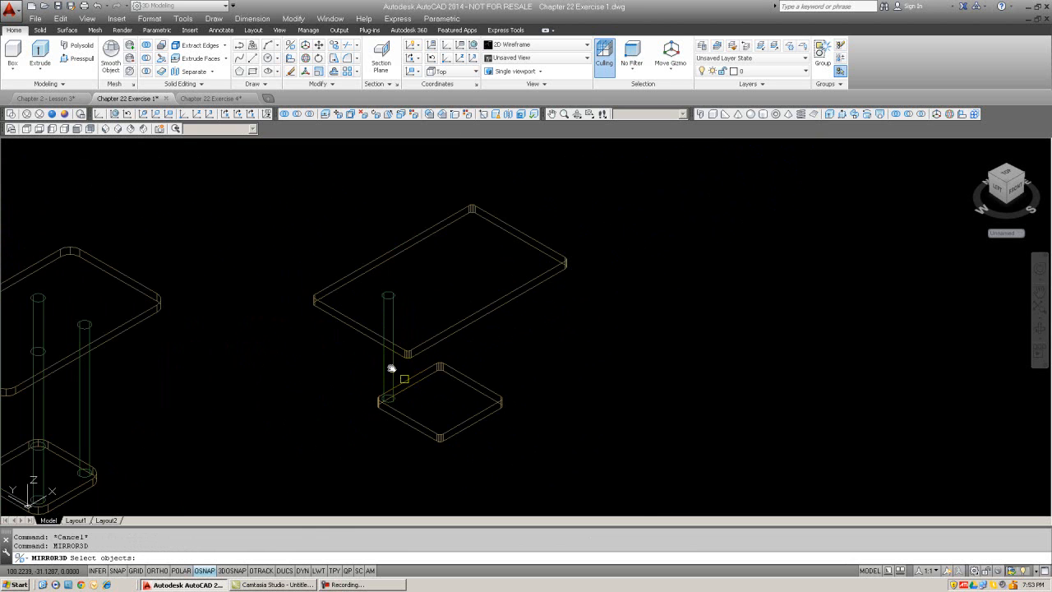
- Mirror the table's leg and parts with MIRROR3D using the YZ and ZX plane options
left_click(403, 378)
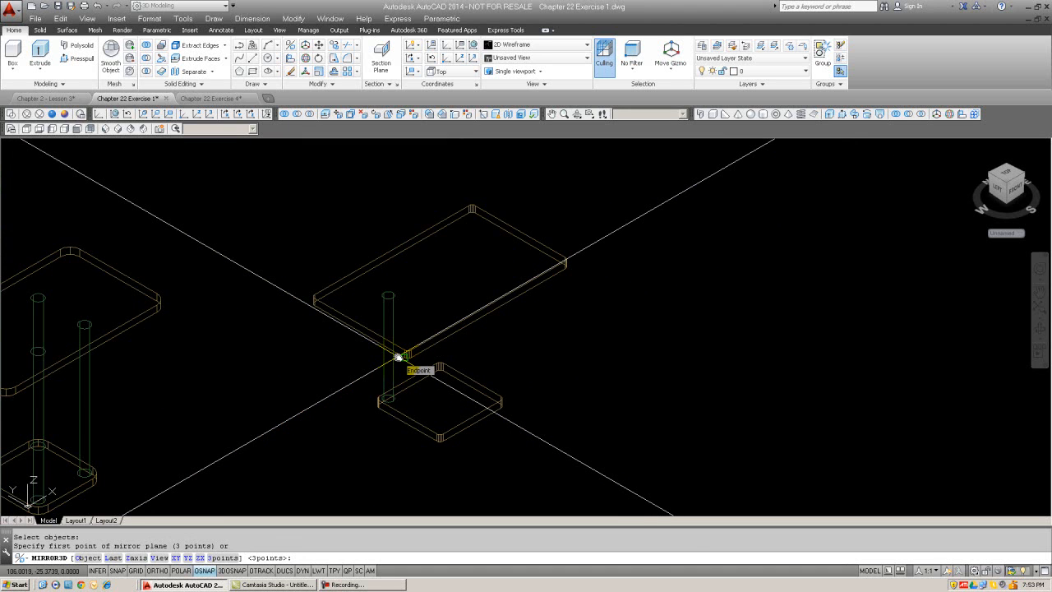
type("yz")
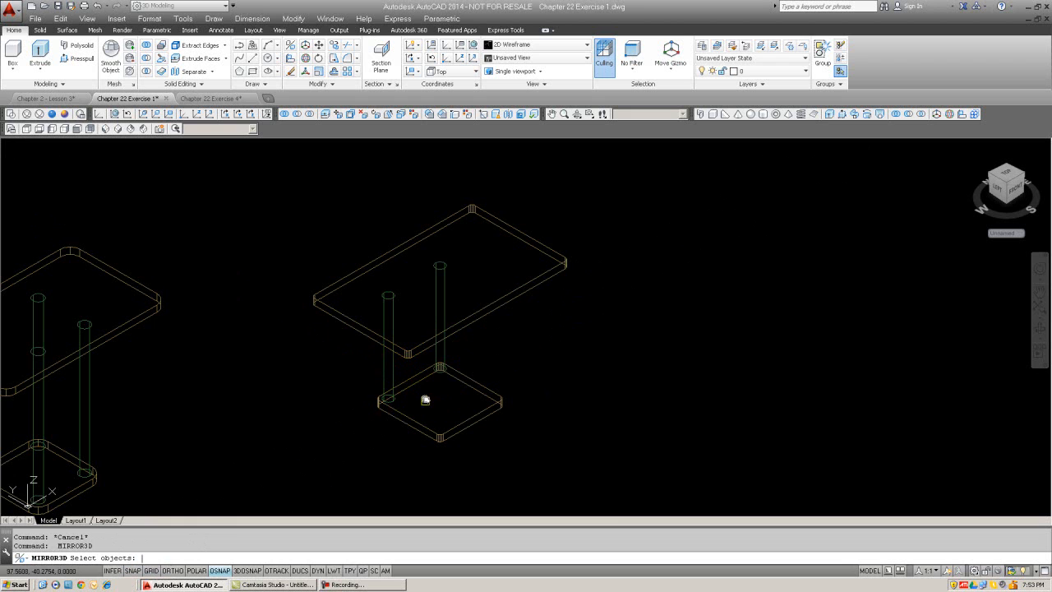
left_click(391, 317)
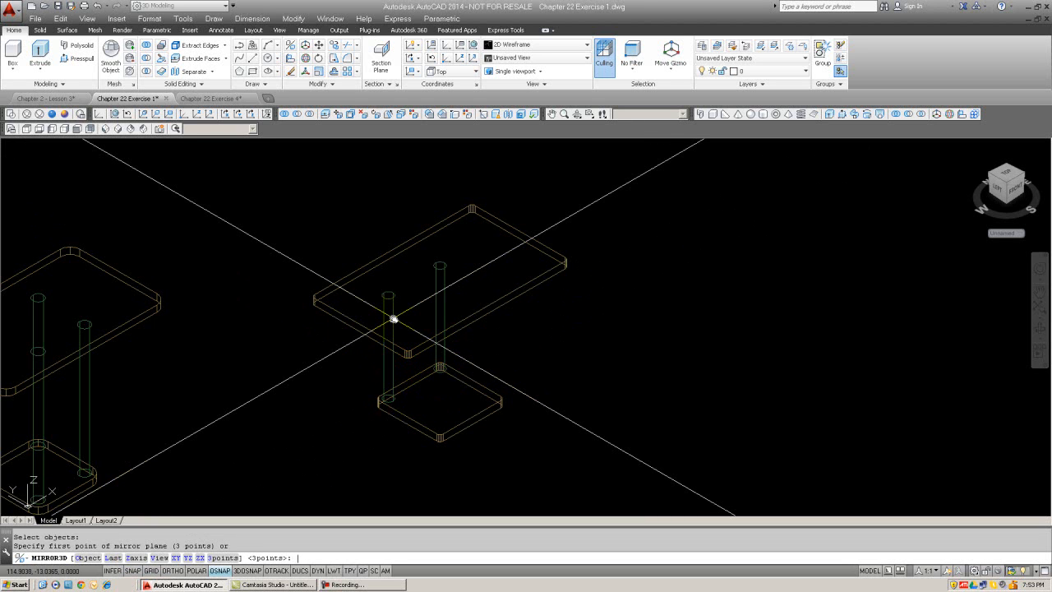
type("zx")
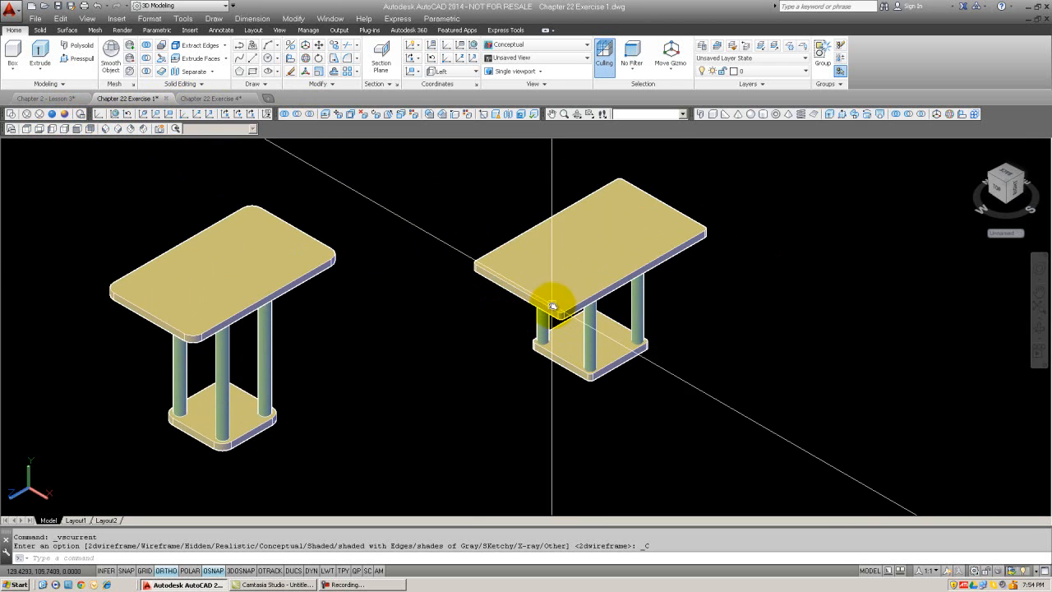
mouse_move(464, 296)
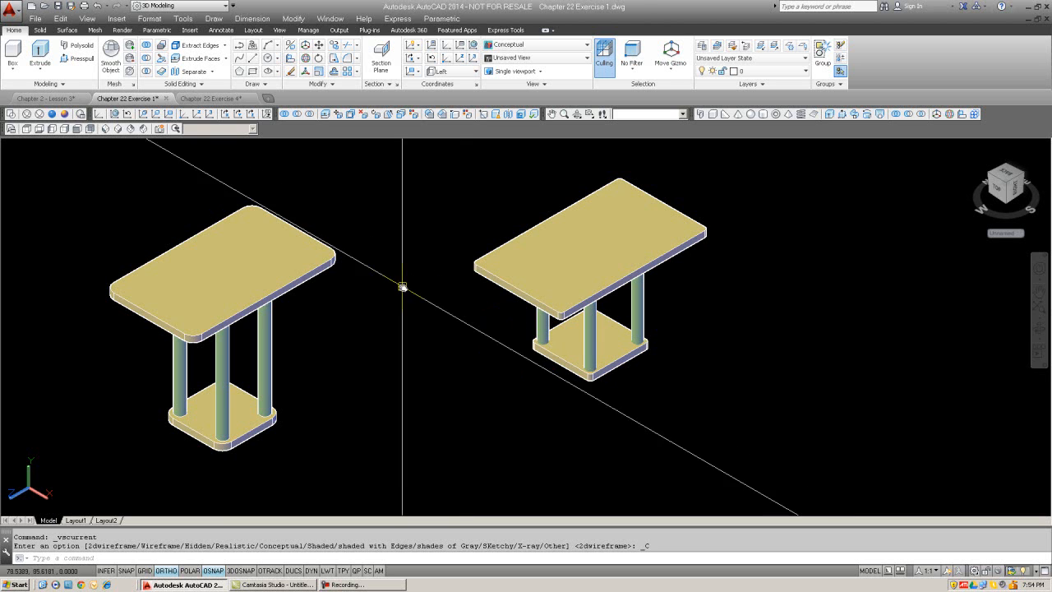
- Display the two tables shaded in the Conceptual visual style
left_click(210, 99)
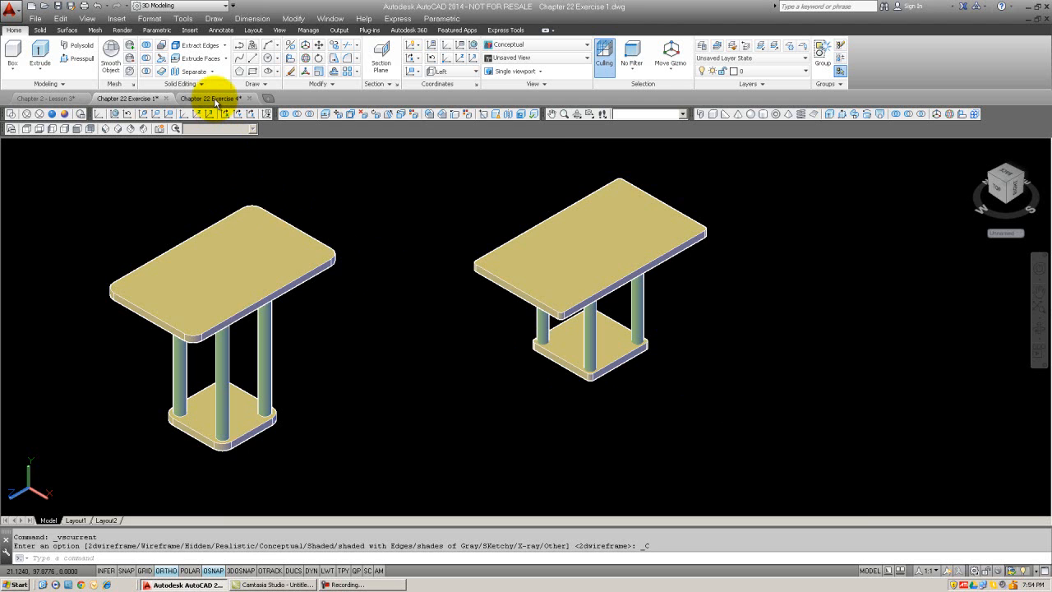
- In Chapter 22 Exercise 4, draw a rectangular slab and match its properties to the yellow slab
left_click(210, 99)
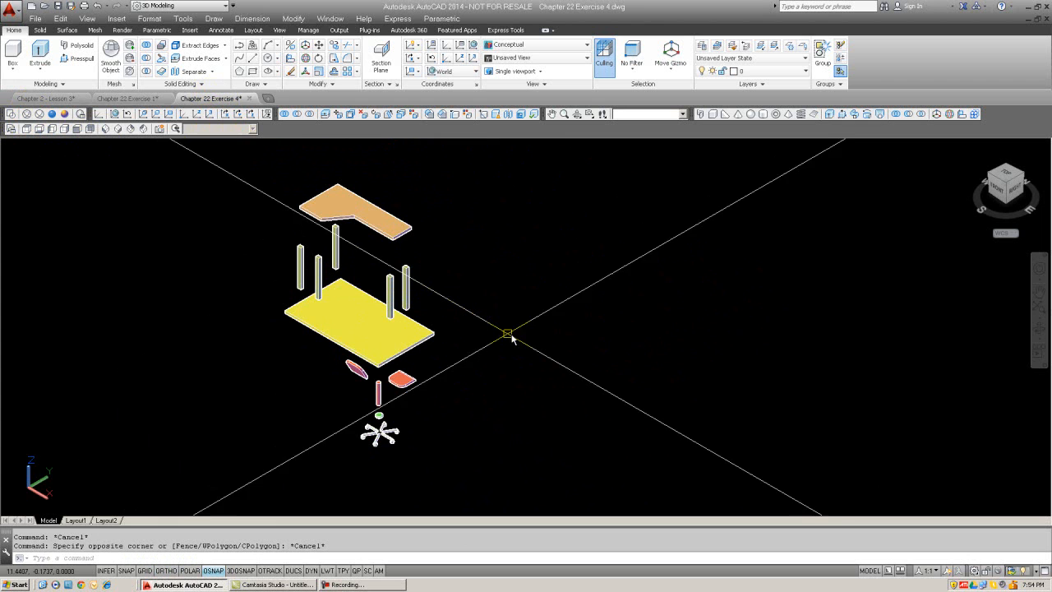
type("re")
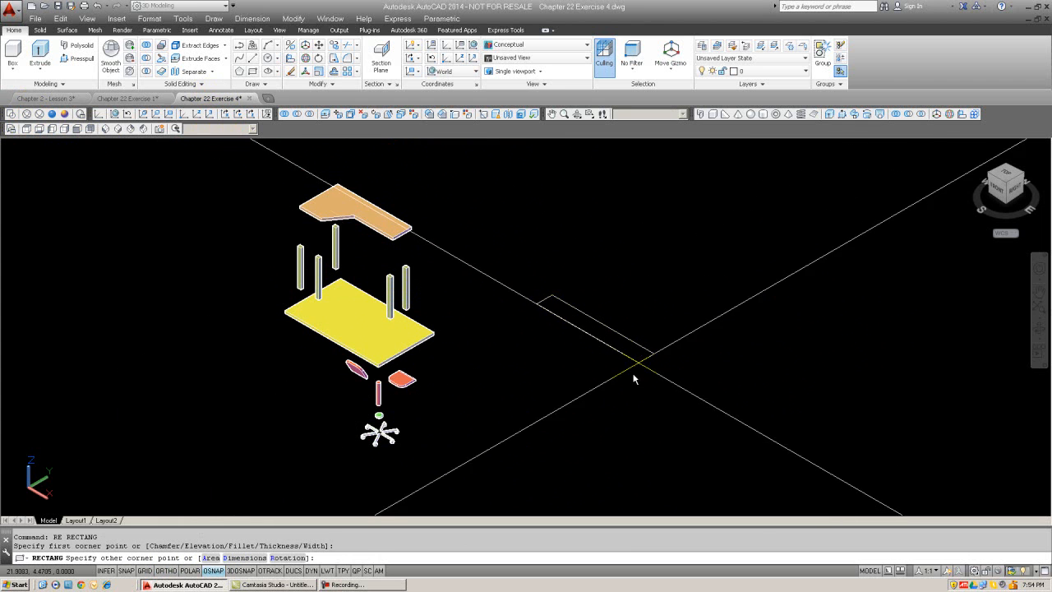
mouse_move(748, 329)
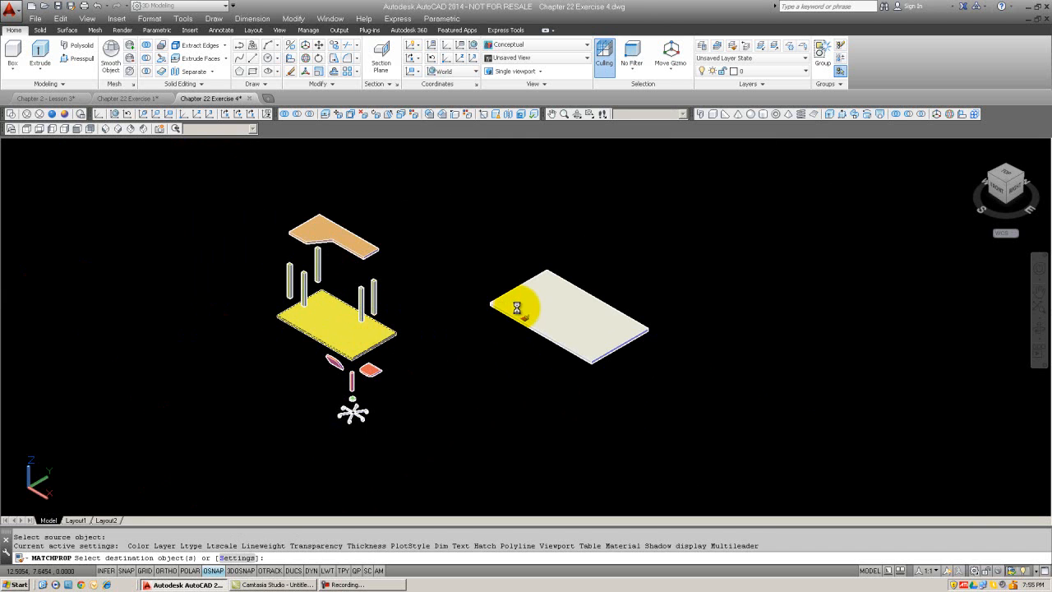
left_click(545, 309)
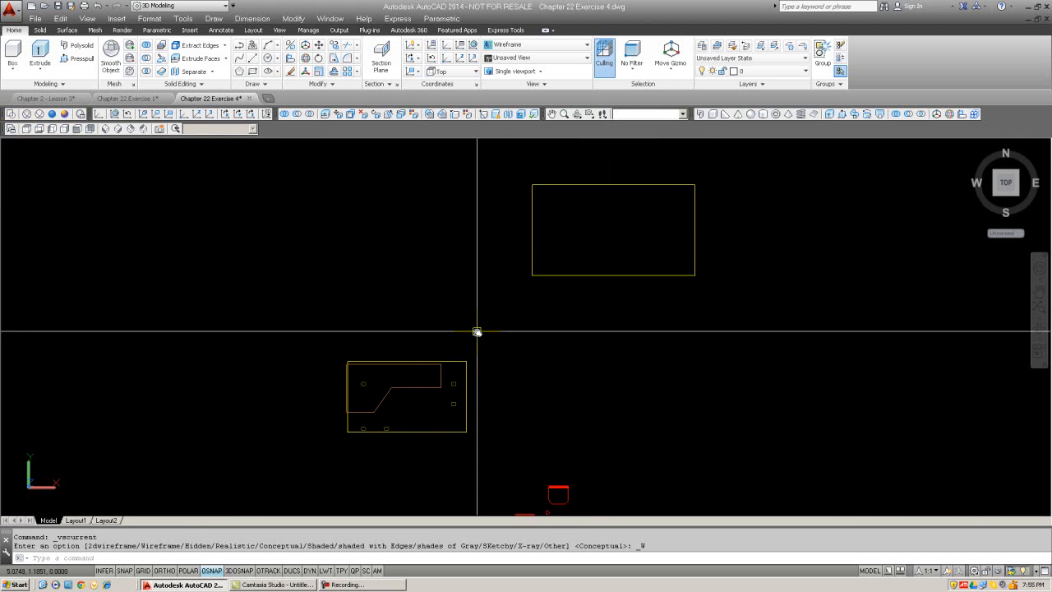
- Regenerate the view, draw the L-shaped desktop outline with LINE and close corners with FILLET radius 0
type("re")
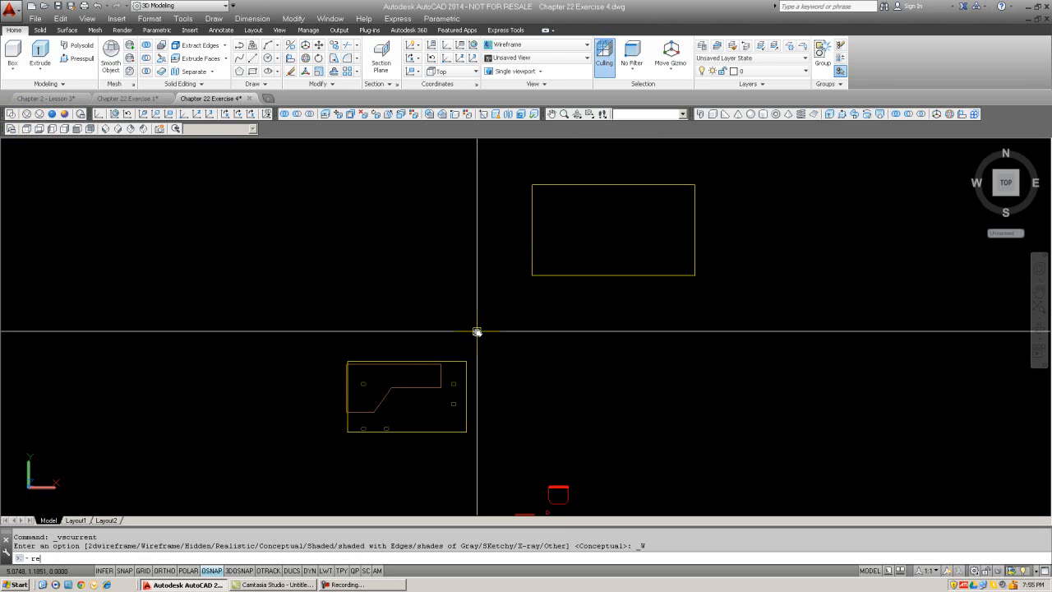
key("Escape")
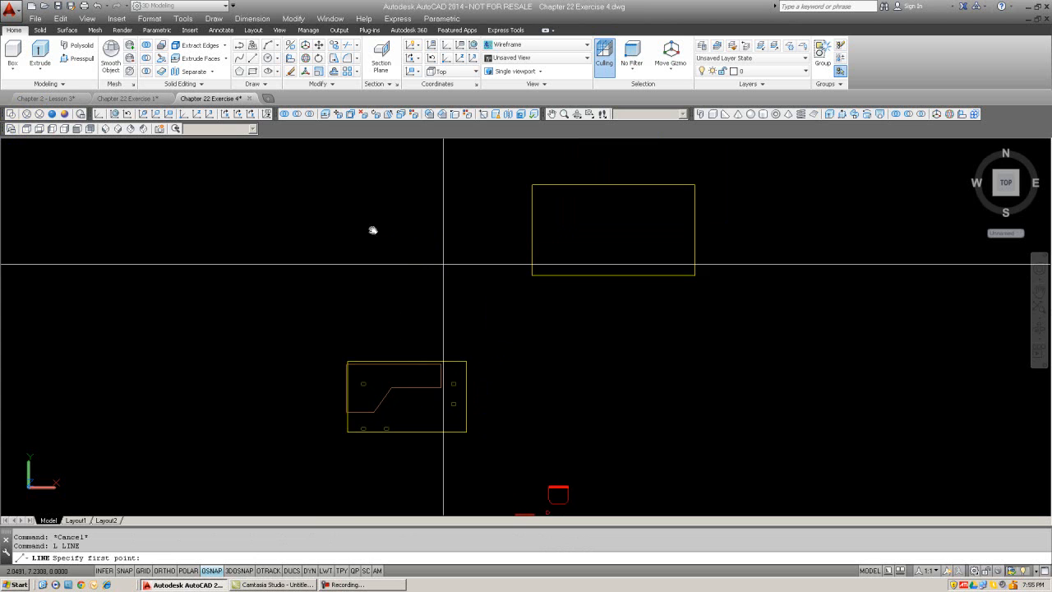
left_click(353, 249)
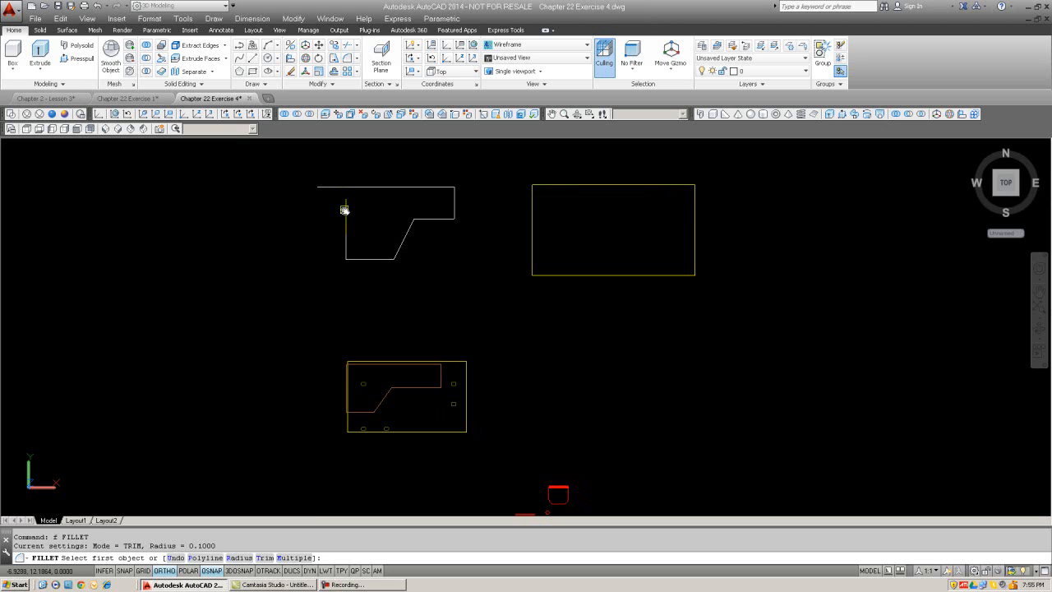
type("r")
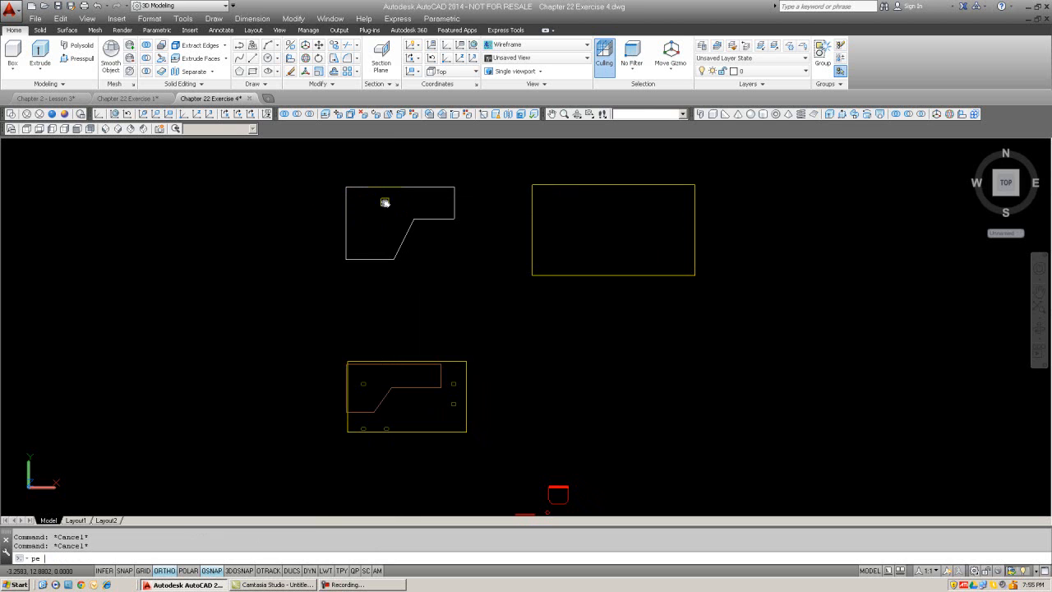
left_click(397, 187)
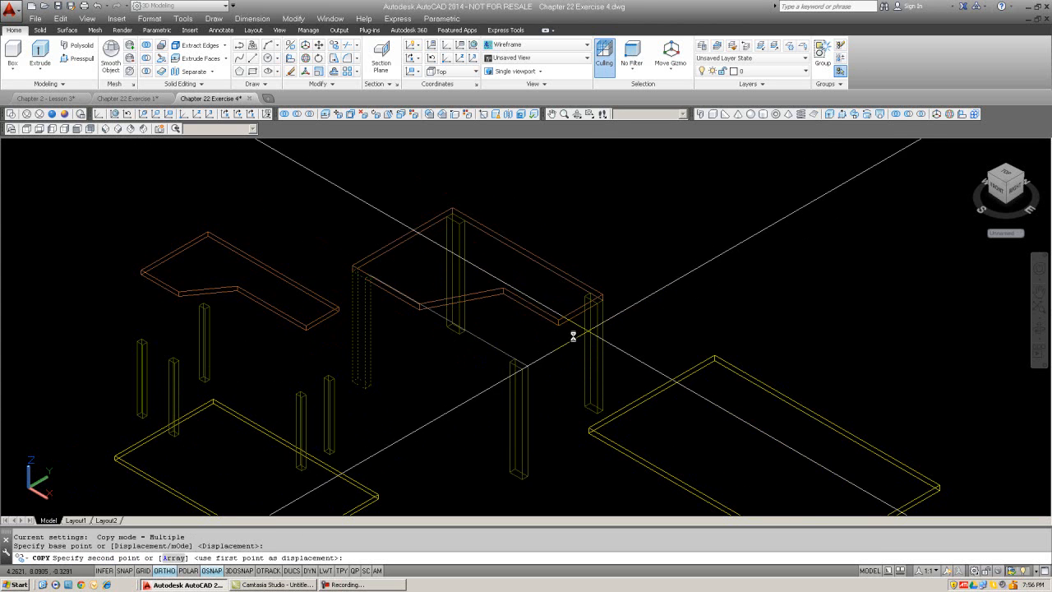
- Copy a leg post under the desktop and move it into position at the corner
left_click(553, 340)
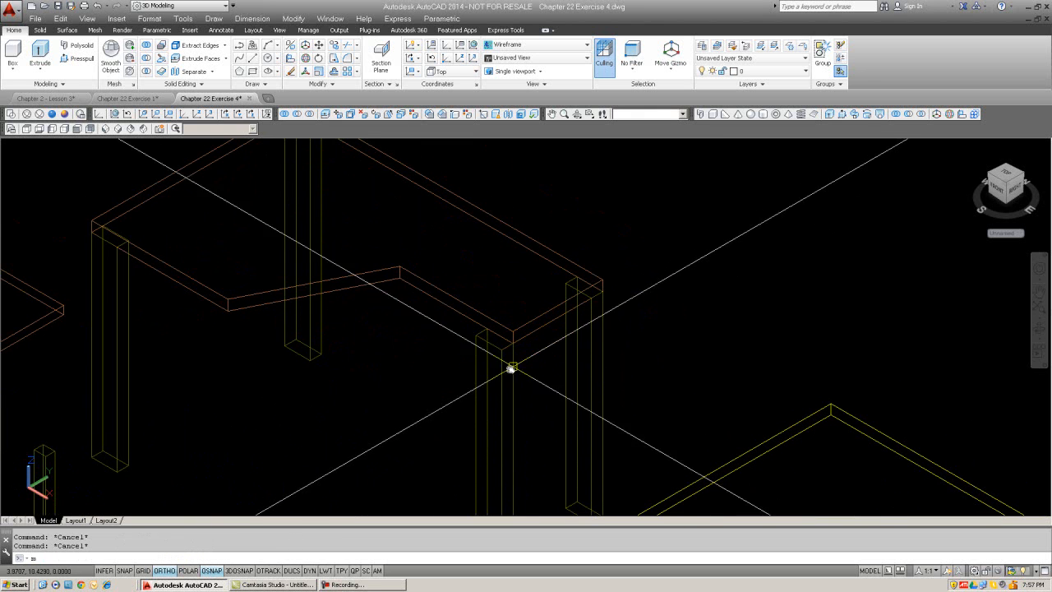
left_click(502, 353)
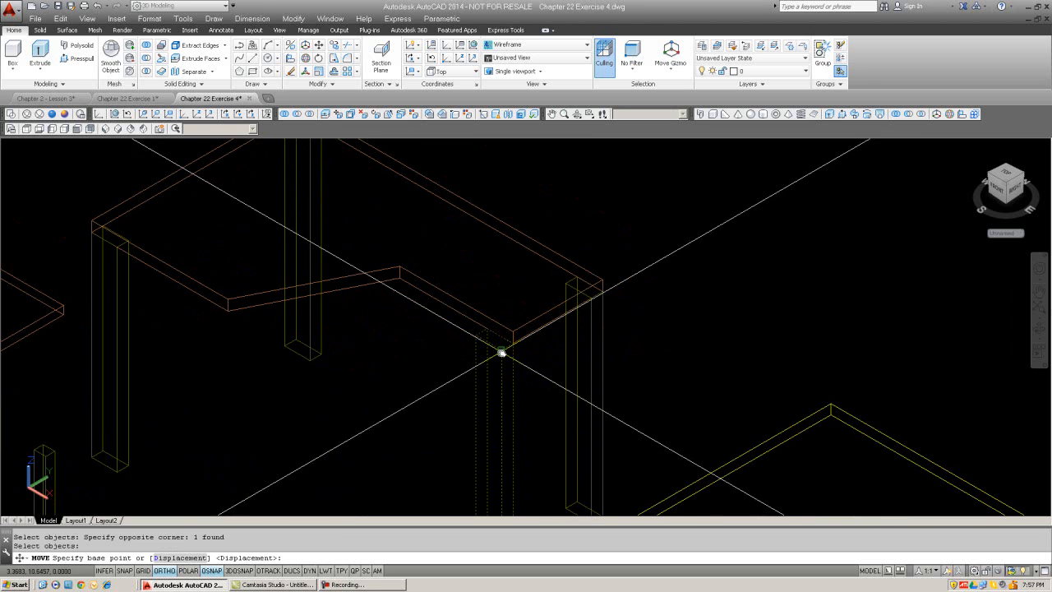
left_click(501, 353)
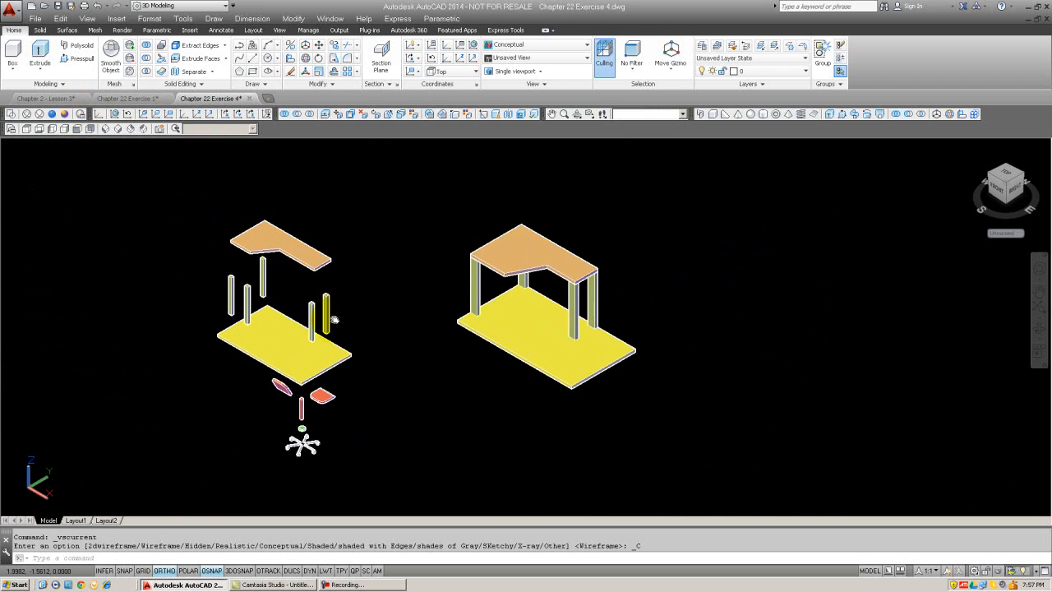
- Move the desk assembly onto the yellow floor slab
left_click_drag(336, 320, 186, 224)
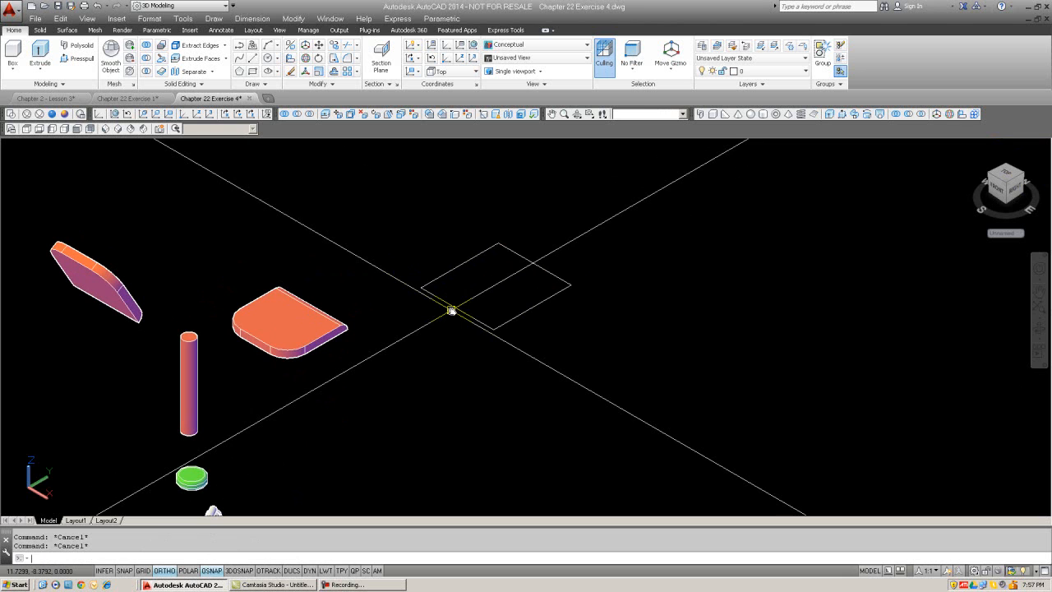
- Measure across the drawn square with DIST to check its size before filleting
left_click(451, 311)
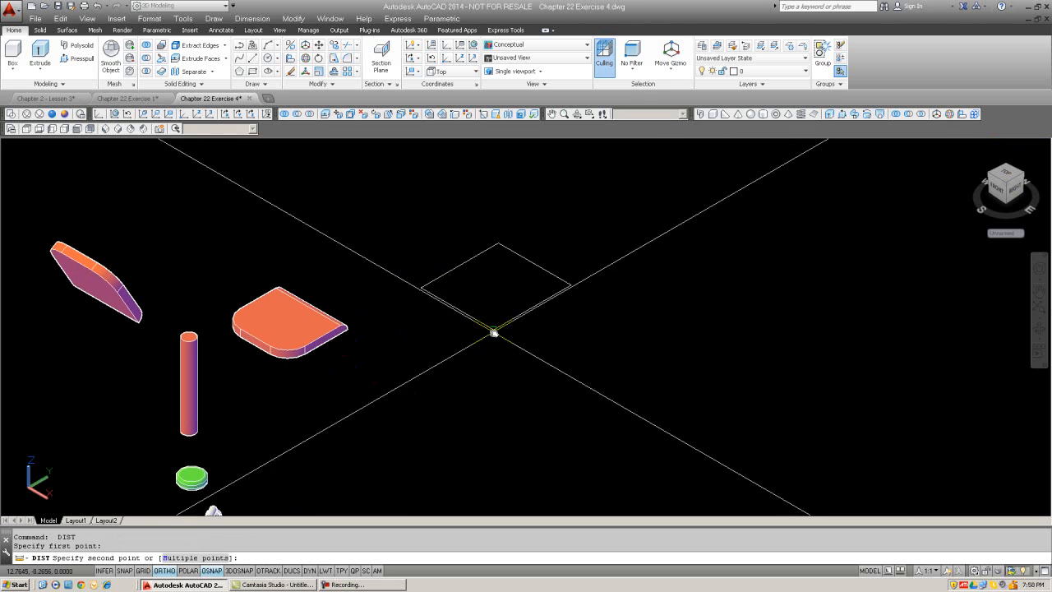
left_click(493, 329)
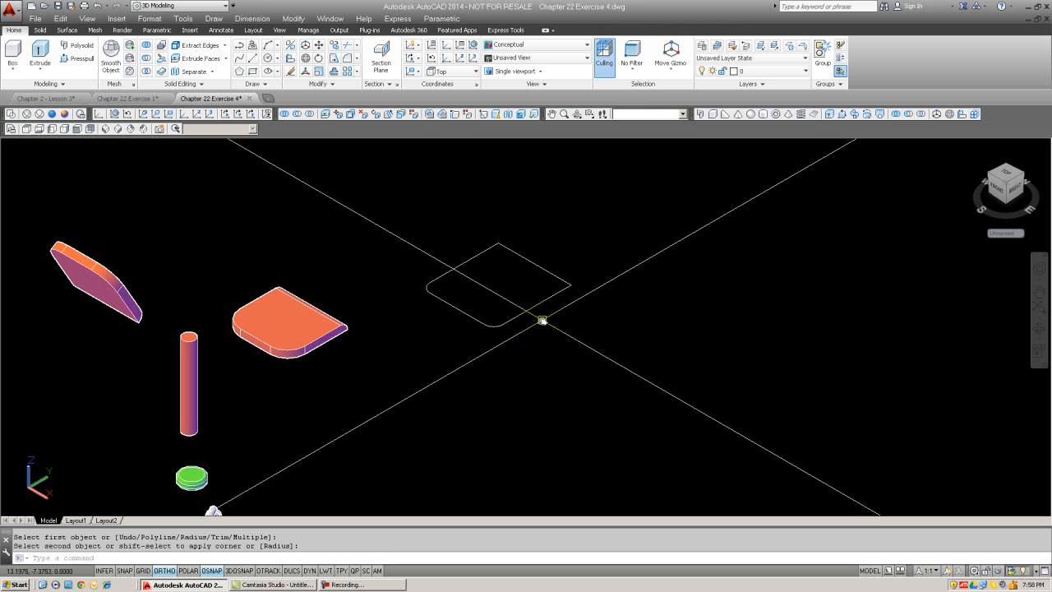
mouse_move(539, 319)
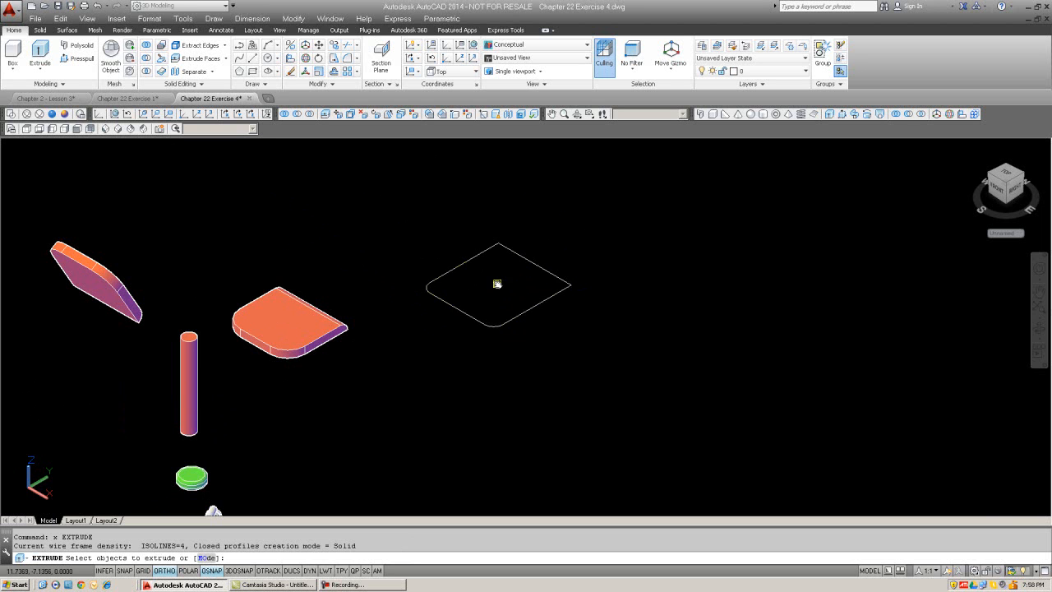
- Extrude the rounded square into a seat slab and fillet its top edge
left_click(496, 283)
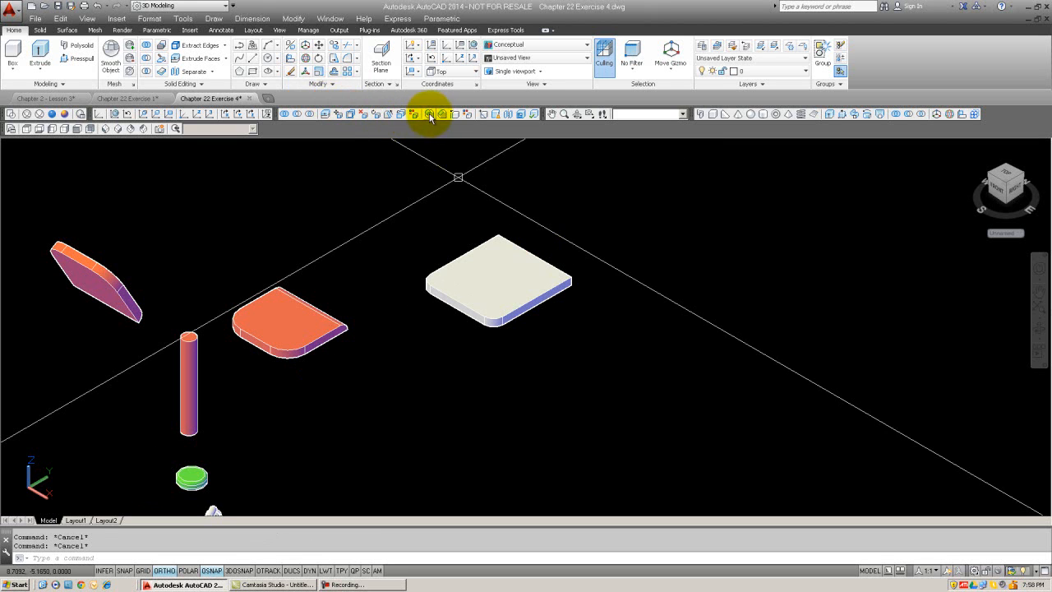
left_click(429, 114)
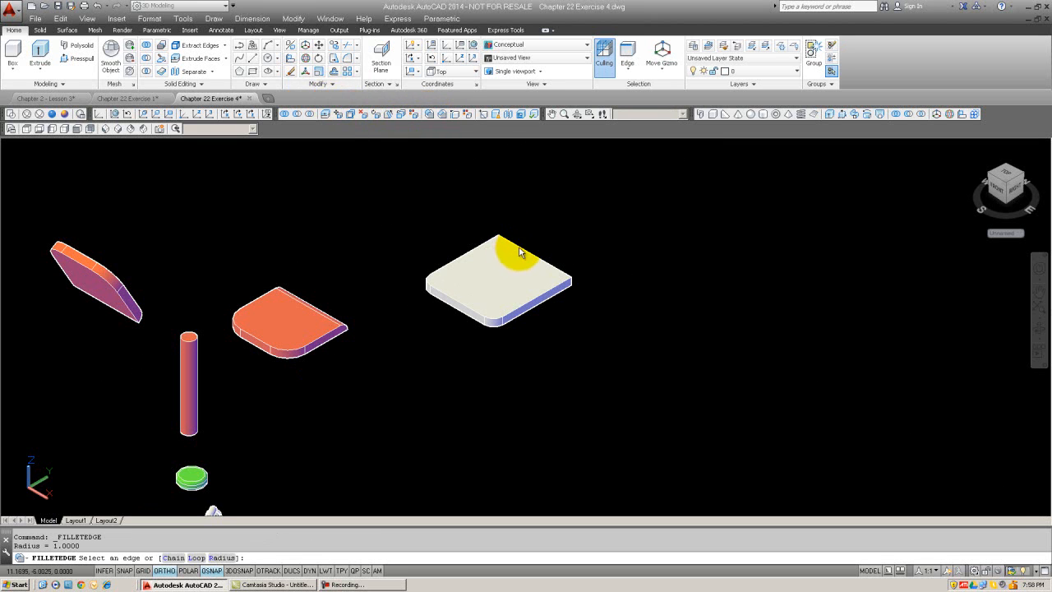
left_click(518, 253)
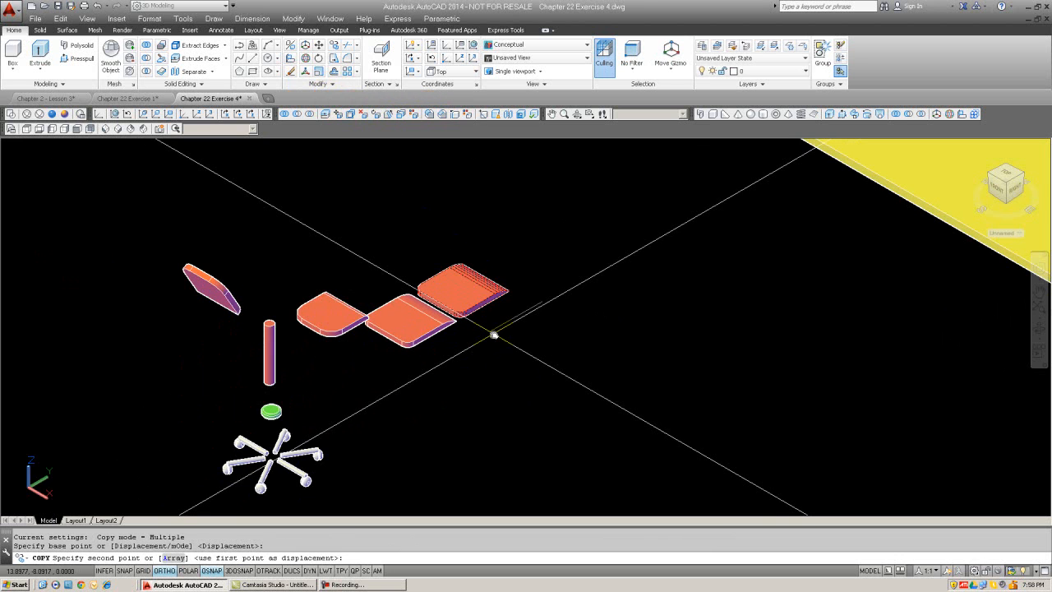
- End the seat copy and tilt the copy with ROTATE3D about the joint edge to form the backrest
key("Escape")
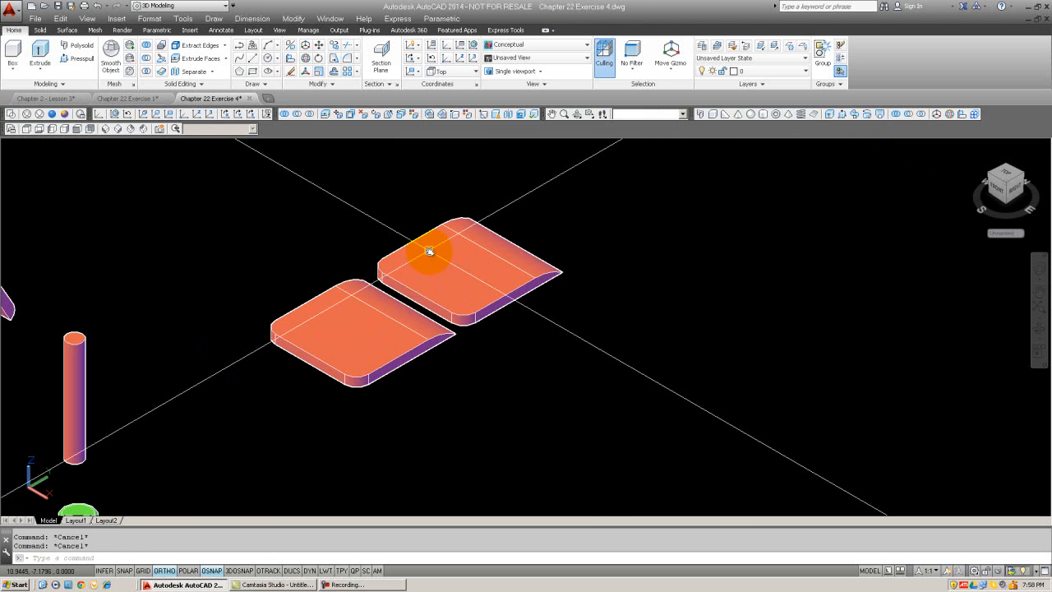
type("rotate3d")
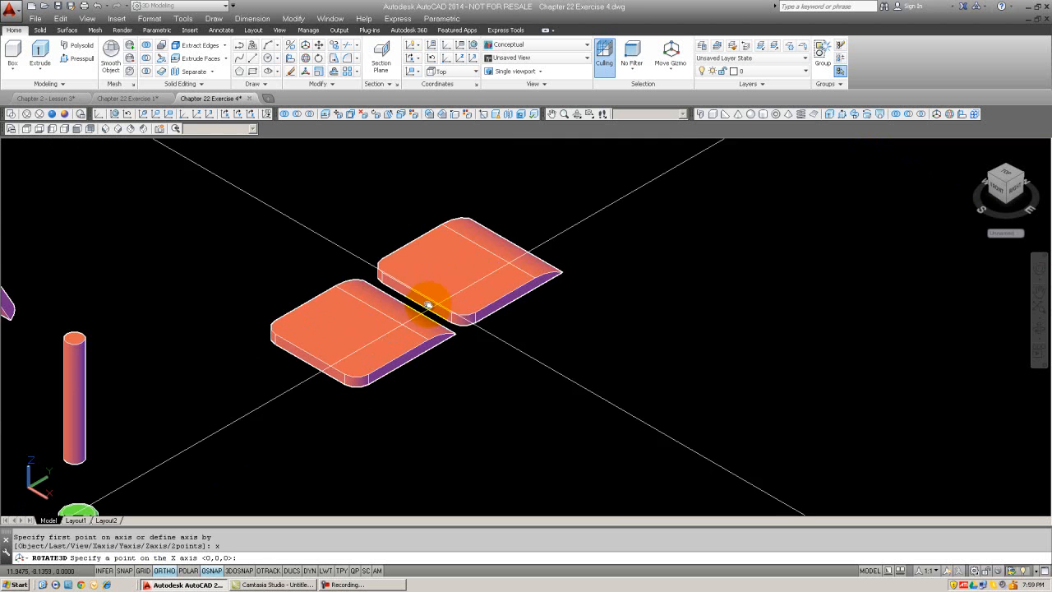
left_click(427, 303)
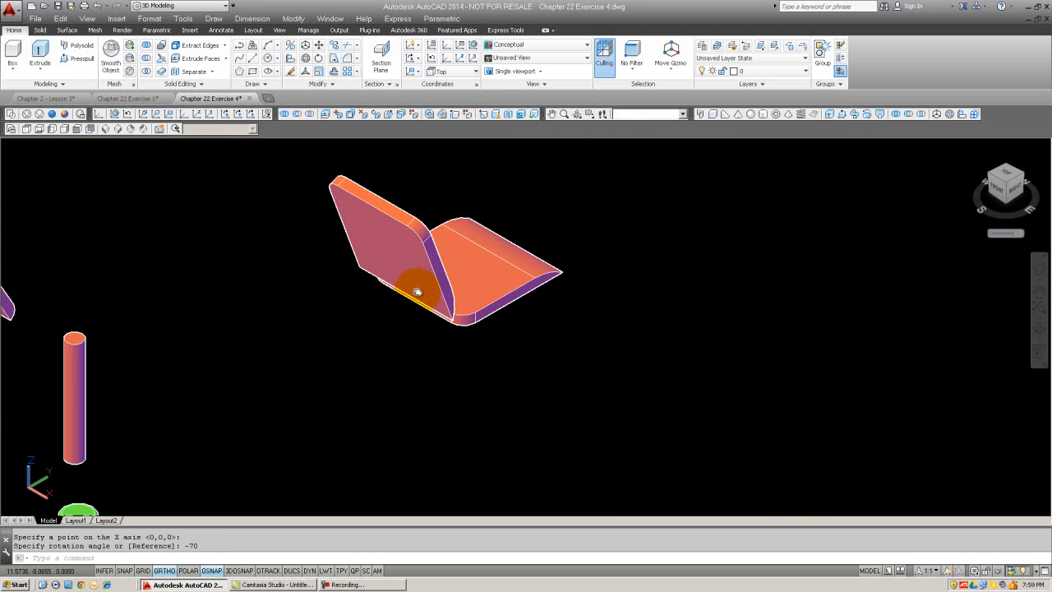
key("Escape")
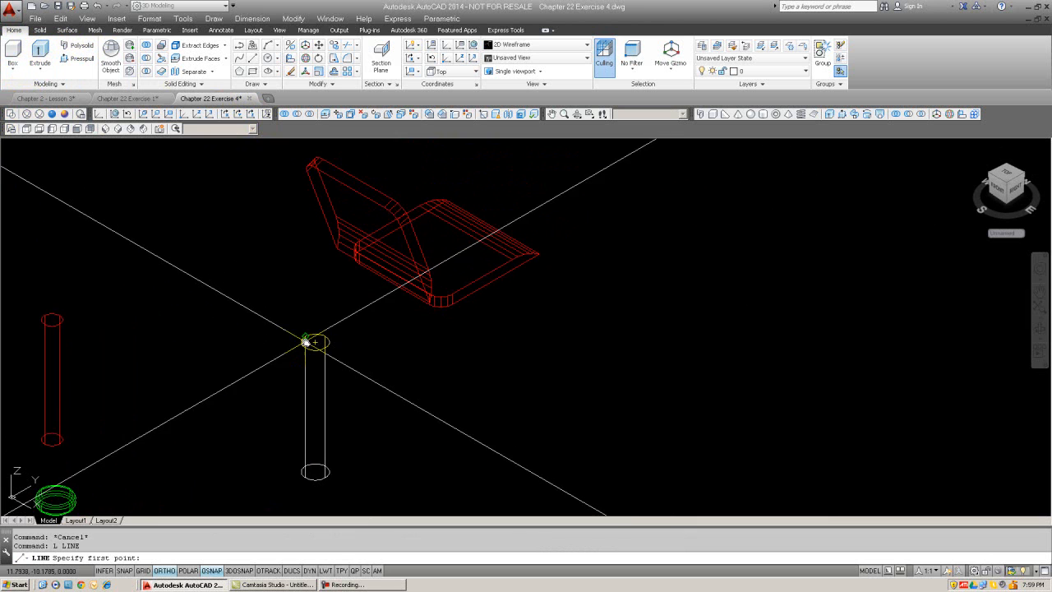
- Draw a guide line from the post top toward the seat centre for positioning the column
left_click(316, 342)
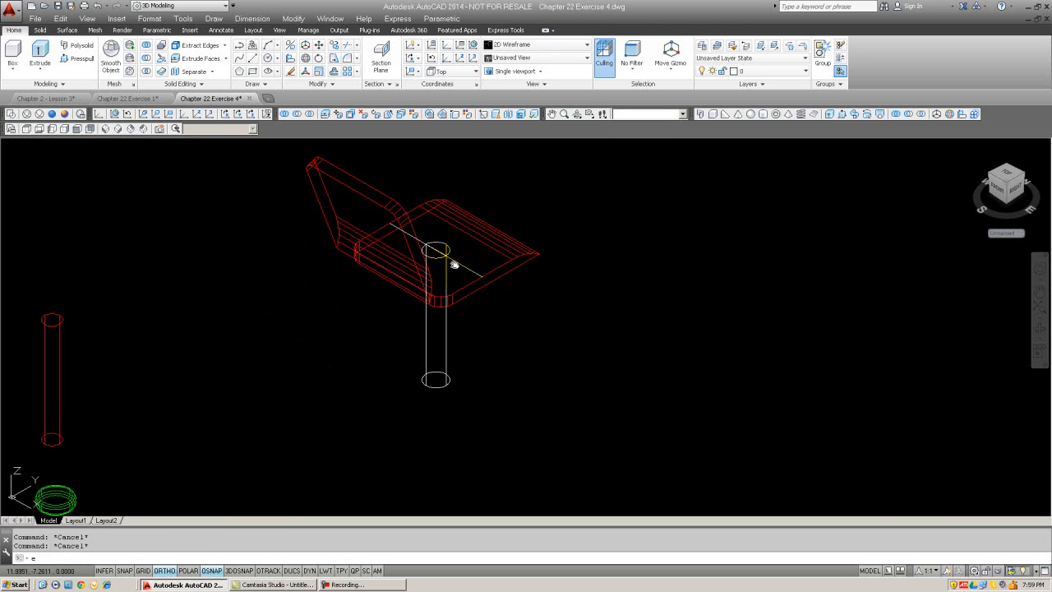
left_click(436, 250)
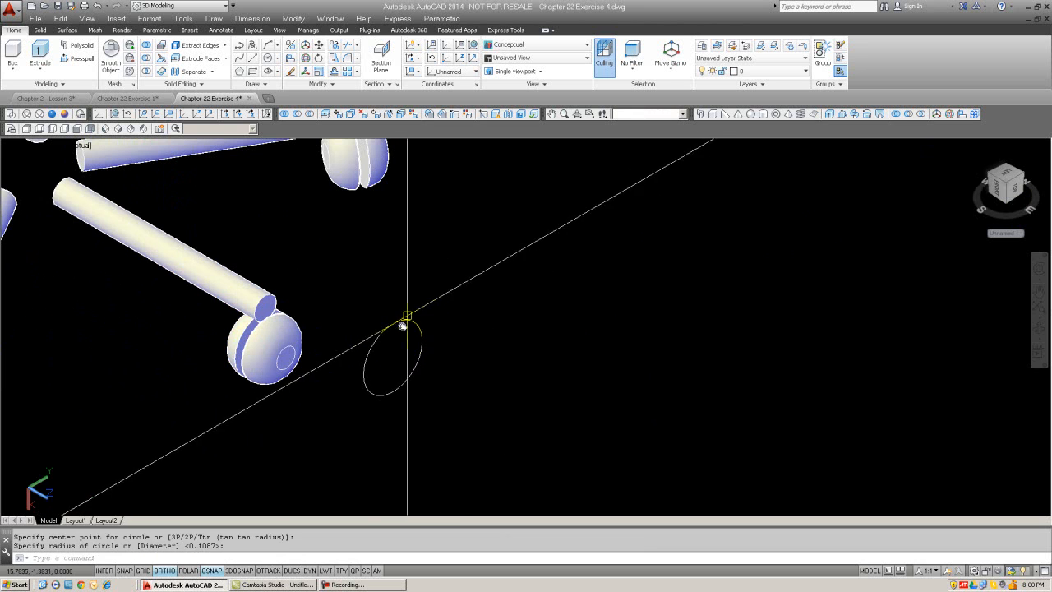
- Finish the wheel circle and copy the groove ring onto the new wheel cylinder
key("Escape")
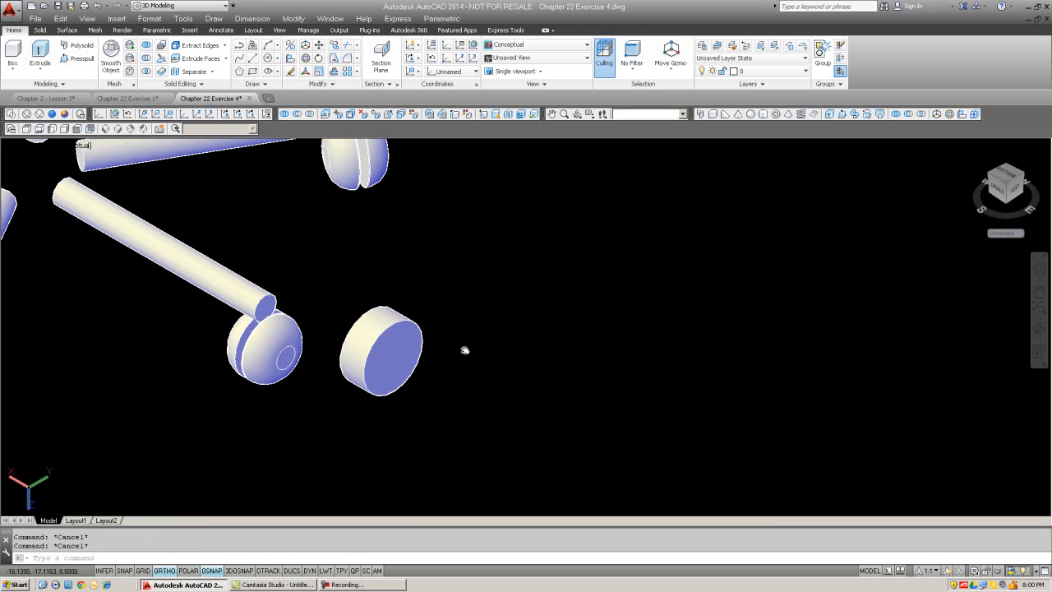
left_click(378, 349)
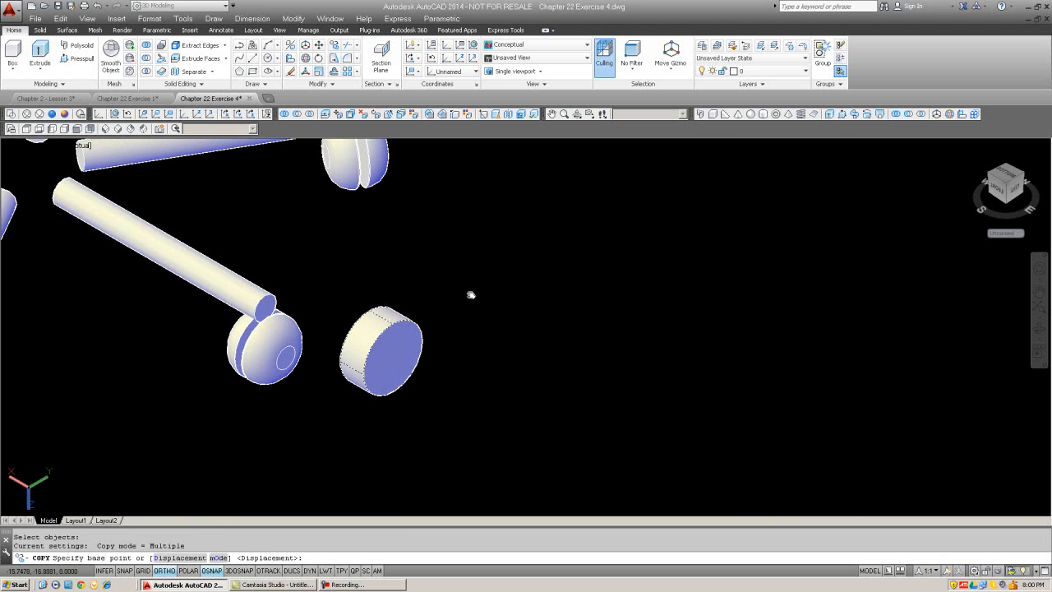
left_click(470, 296)
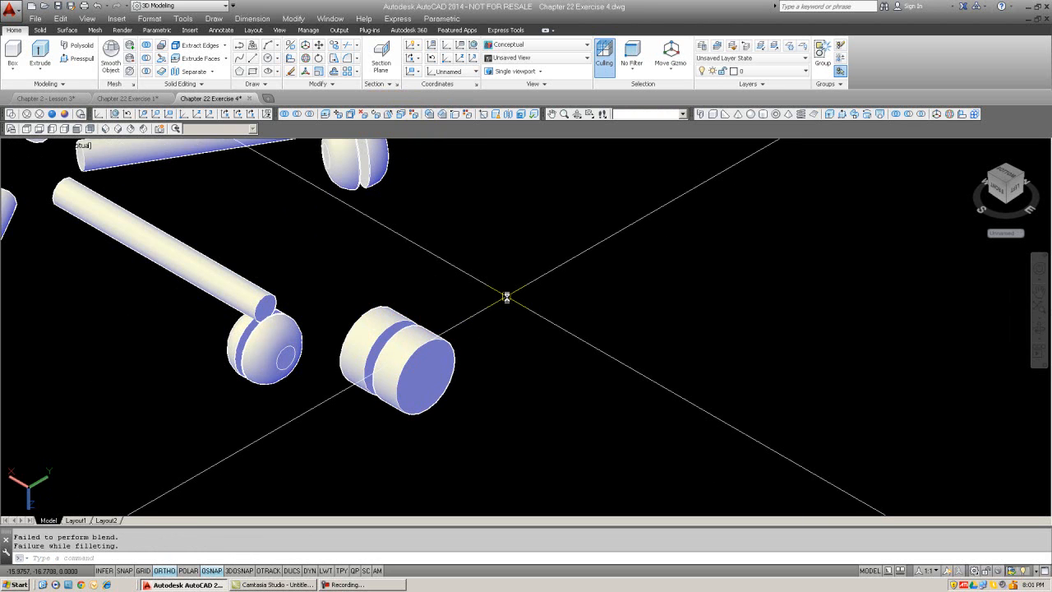
- Fillet the wheel cylinder's edges, trying radius 0.2 then 0.1, selecting both end edges
key("Escape")
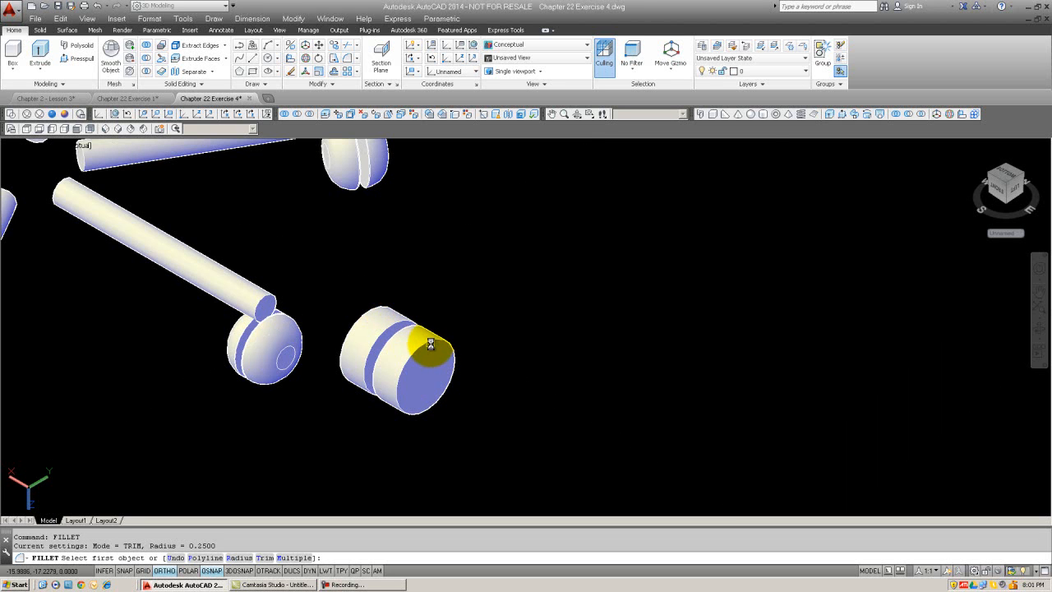
left_click(424, 348)
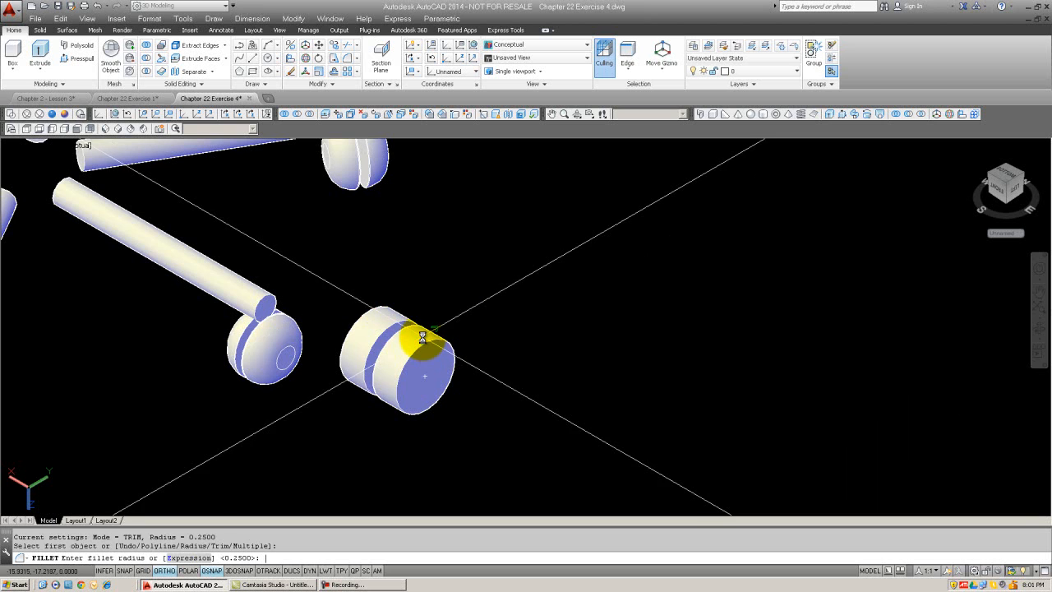
type("r")
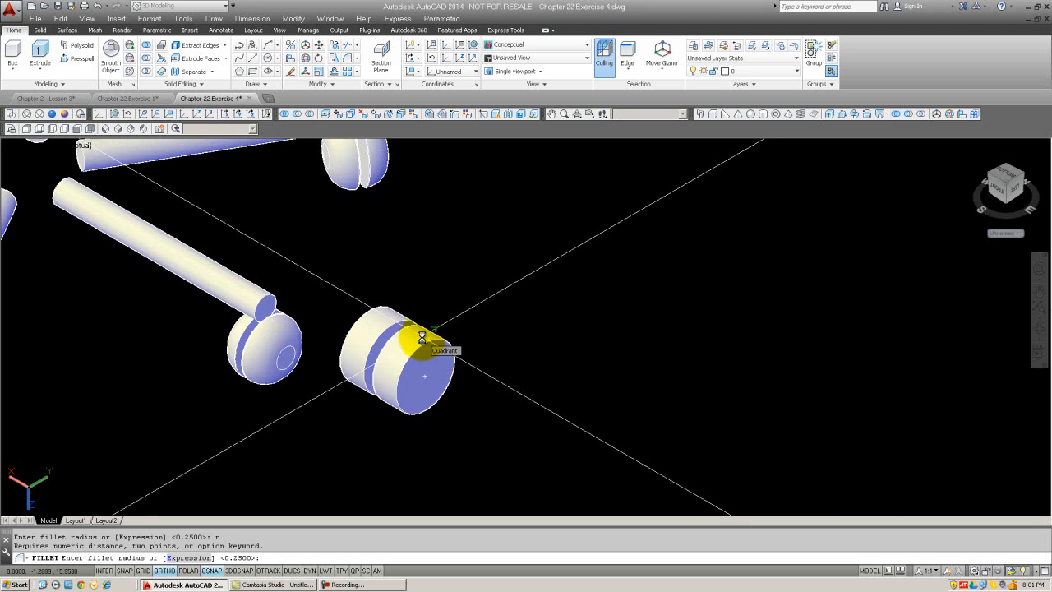
type(".2")
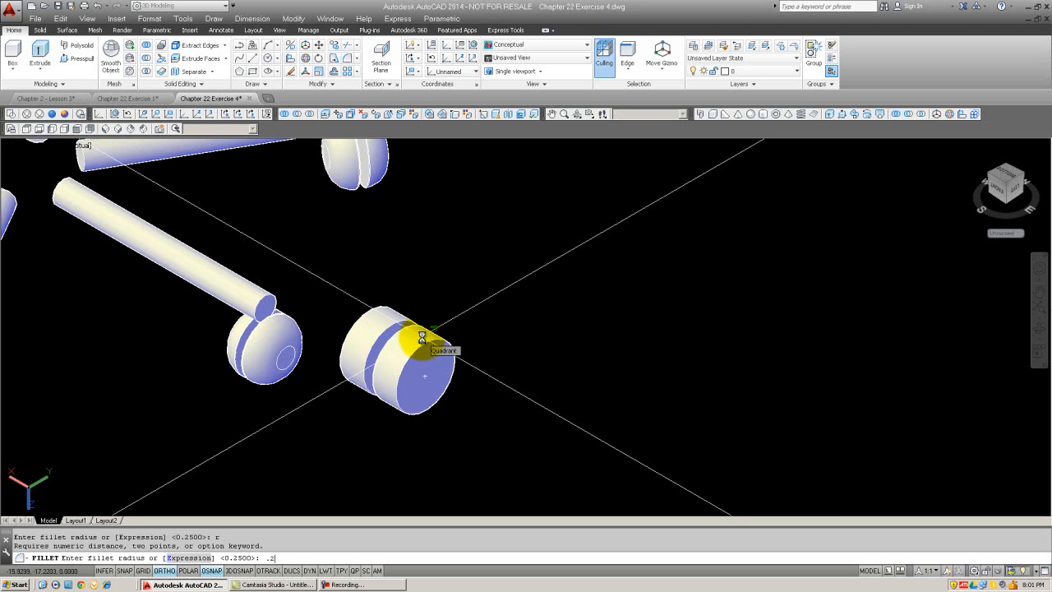
key("enter")
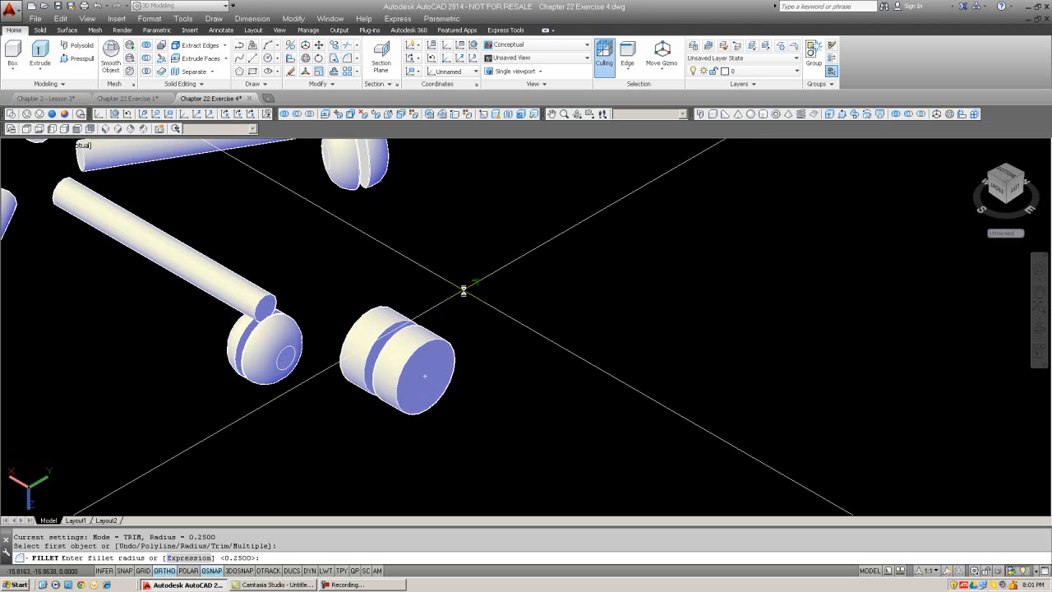
type(".1")
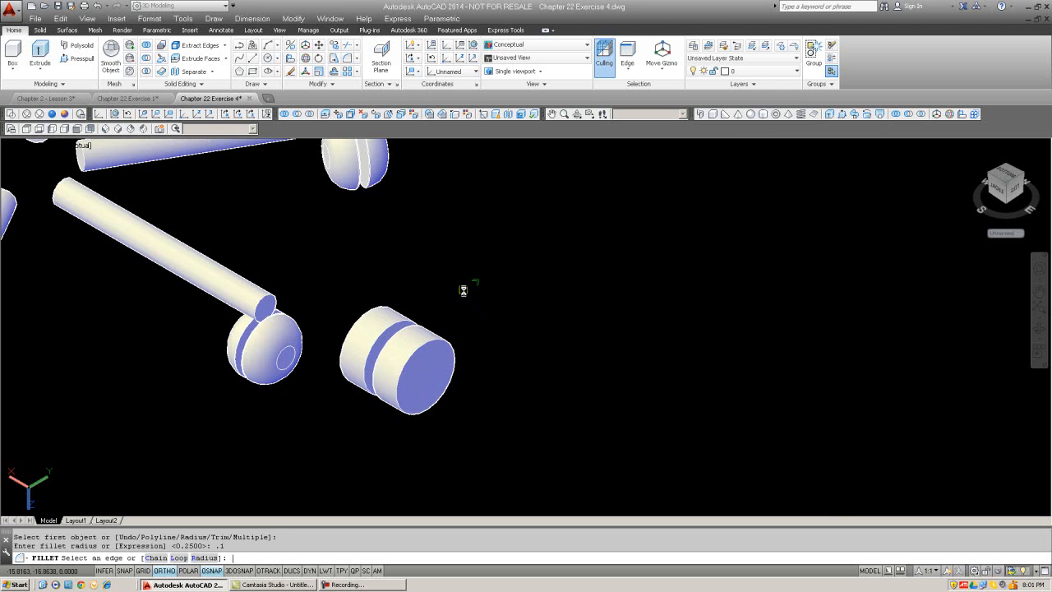
left_click(378, 322)
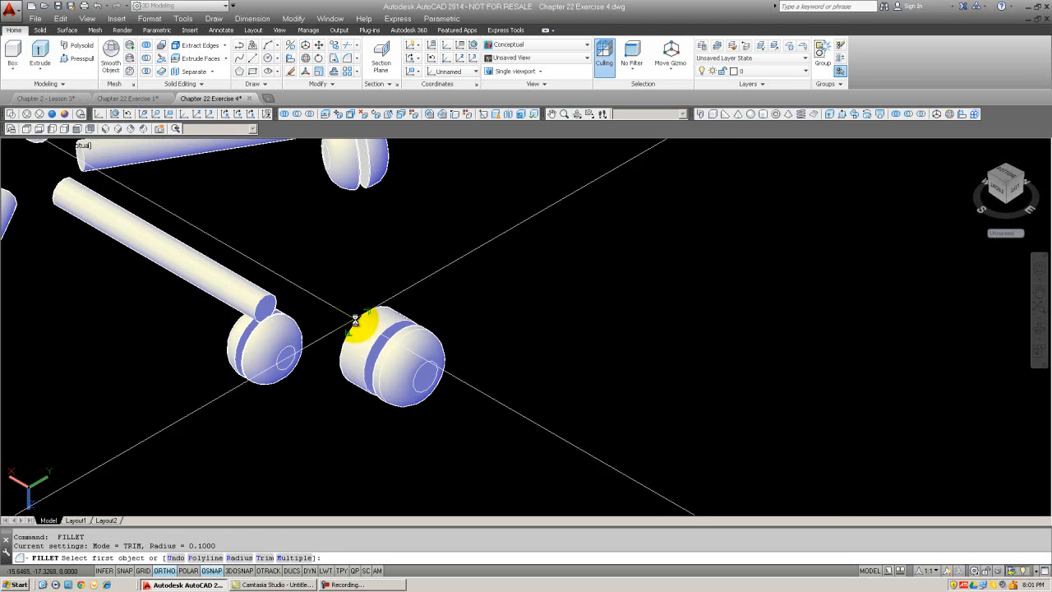
left_click(375, 328)
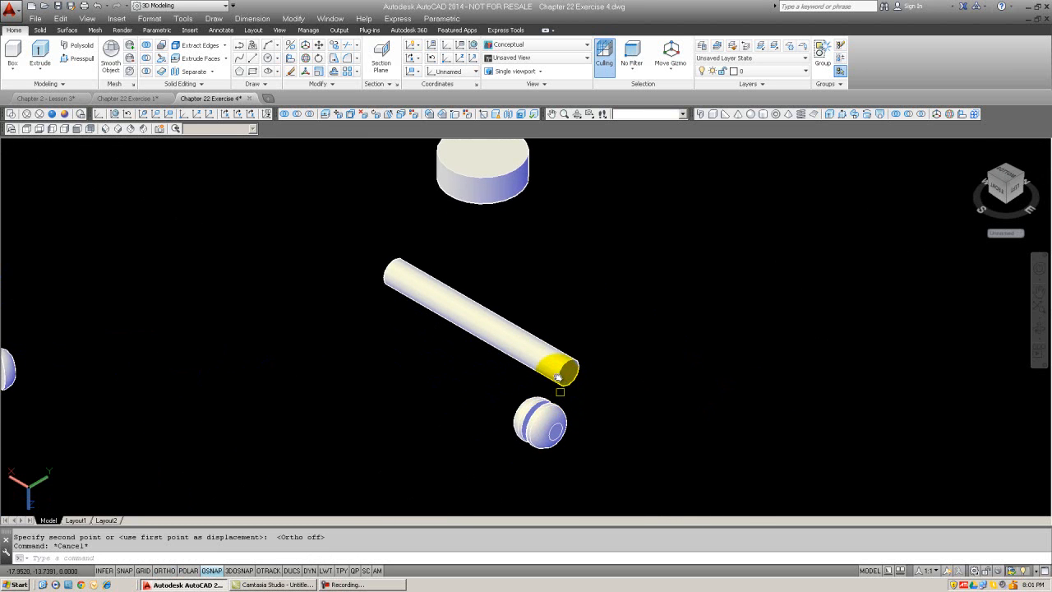
- Move the wheel and arm onto the leg bar endpoint, then orbit to inspect the caster assembly
left_click(559, 378)
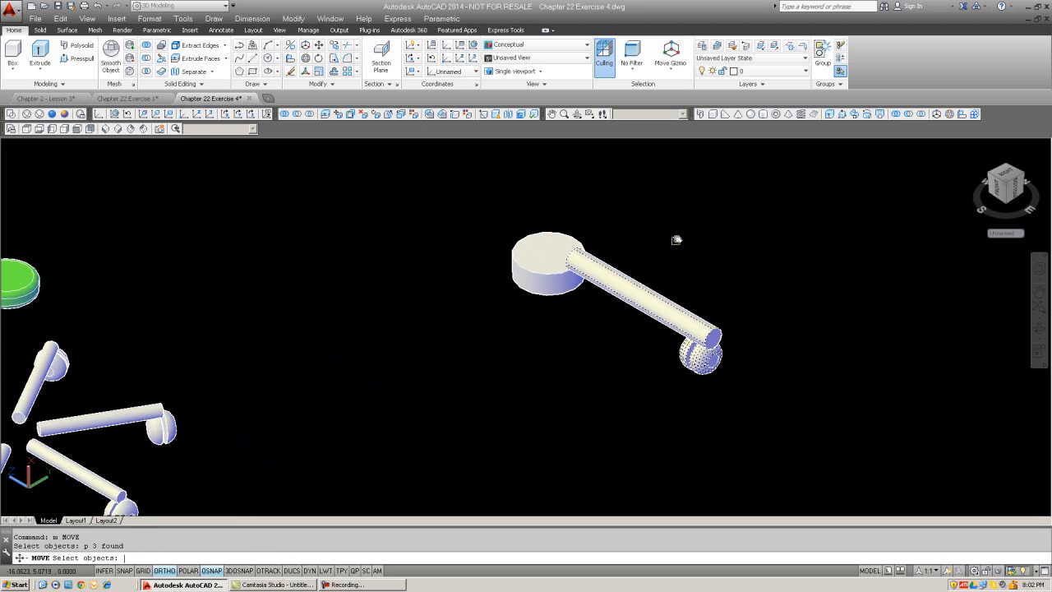
left_click(677, 249)
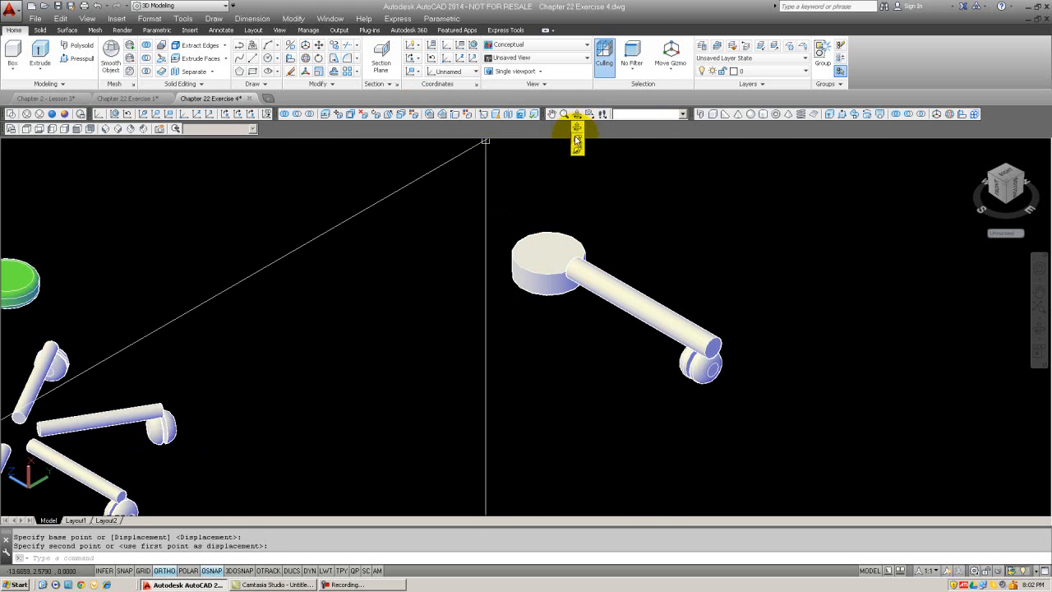
left_click(577, 116)
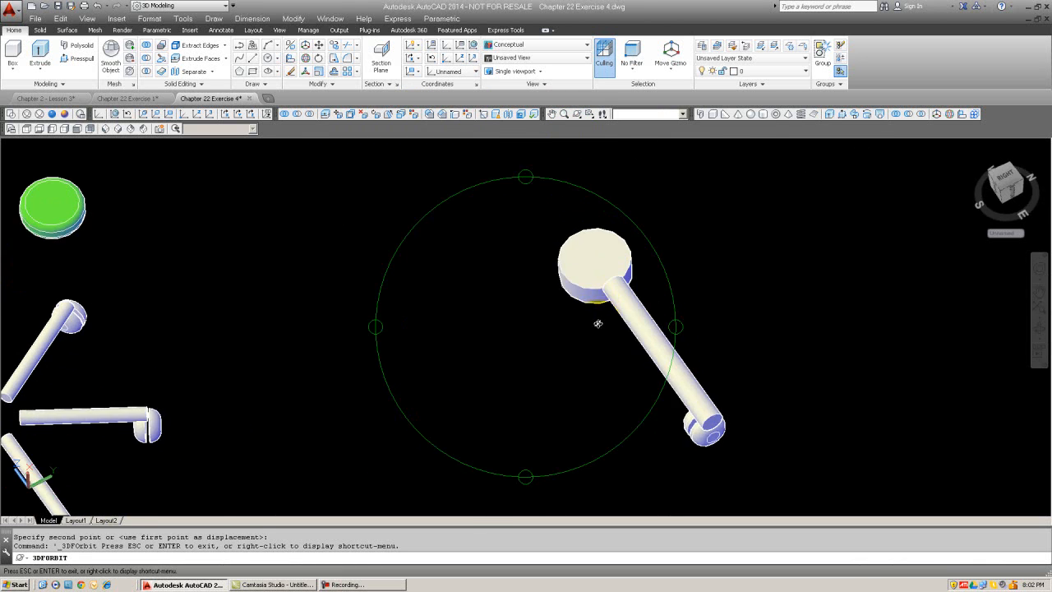
left_click_drag(598, 322, 645, 246)
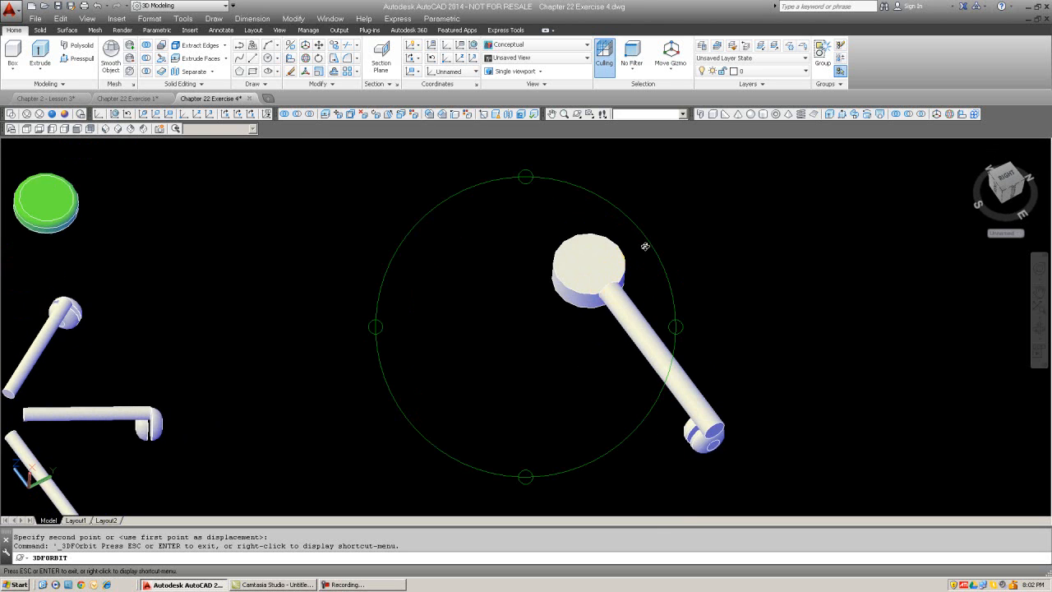
left_click_drag(644, 247, 523, 296)
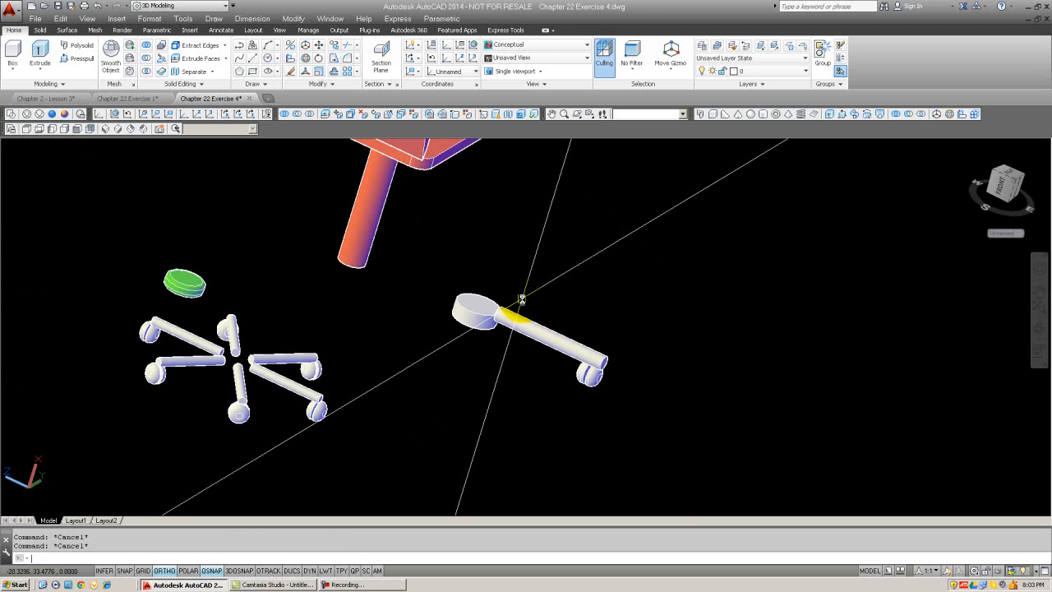
- Polar-array the caster arm with 3DARRAY into 6 items around the hub centre
type("3d")
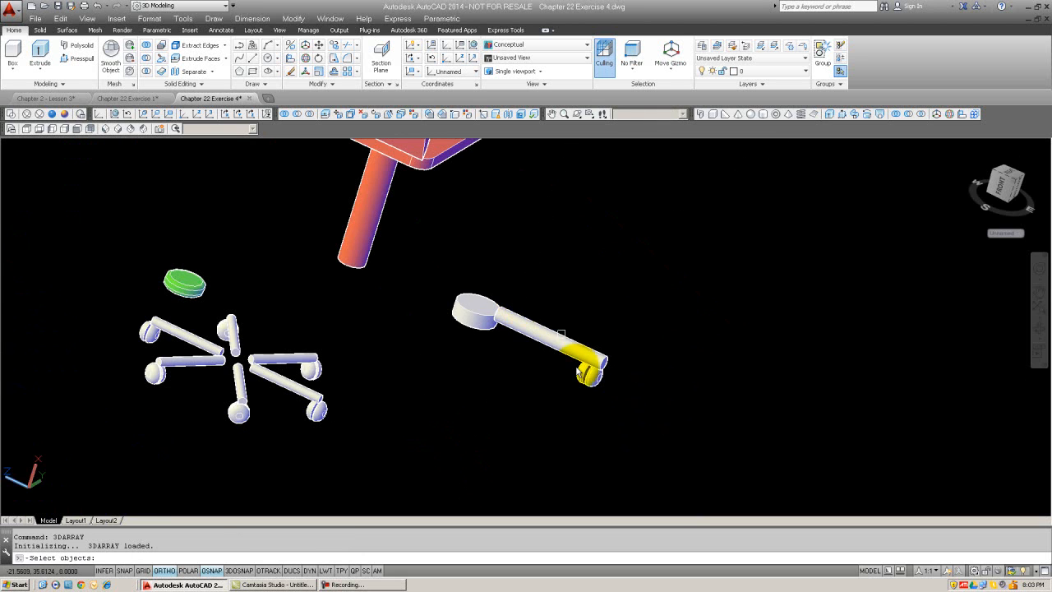
left_click(565, 280)
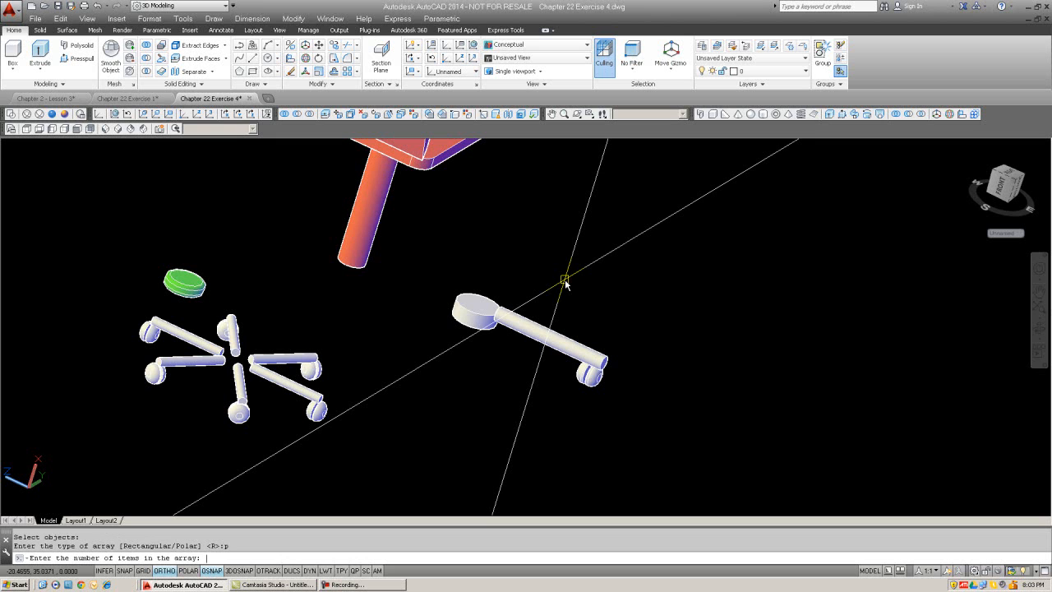
type("6")
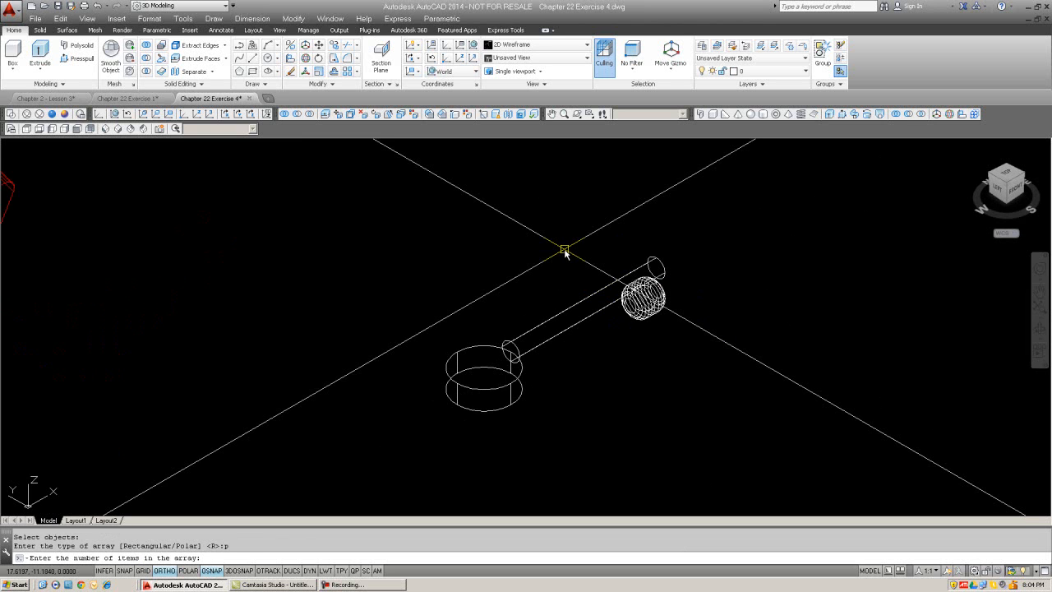
type("6")
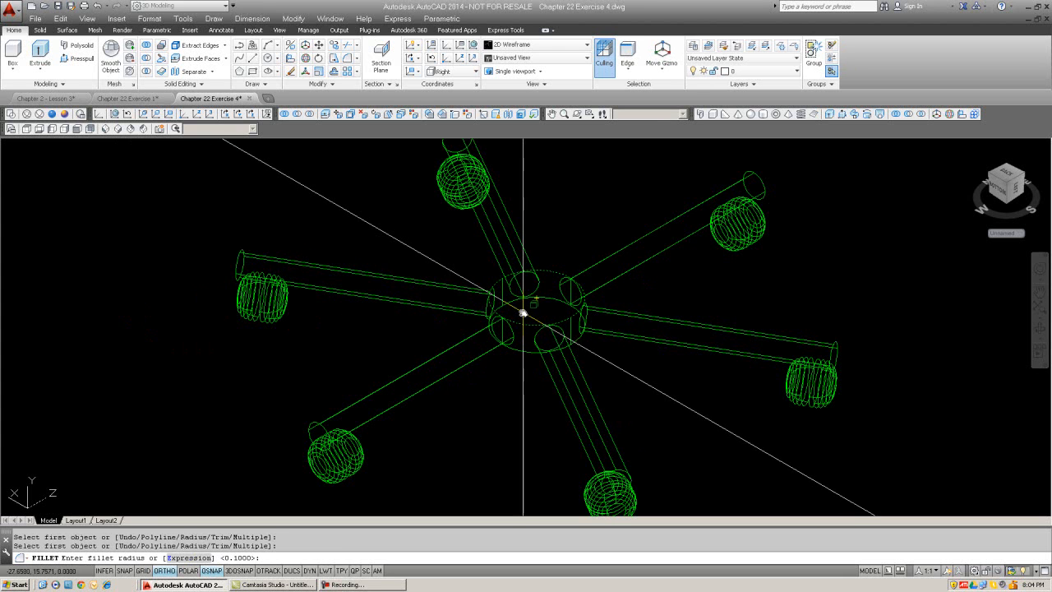
- Fillet the hub edge and match its properties from a green base arm
left_click(522, 312)
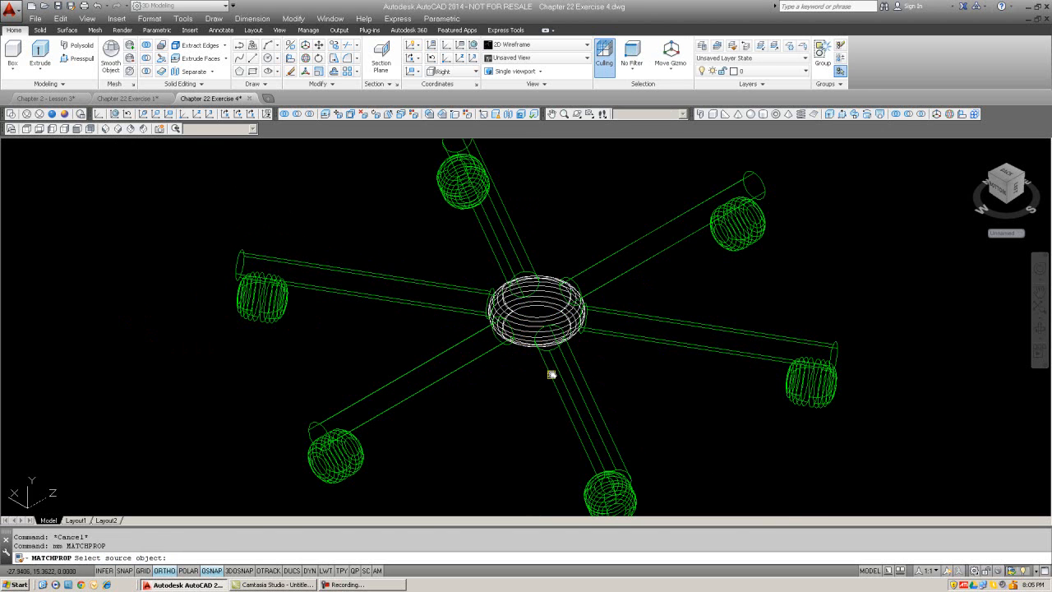
left_click(539, 310)
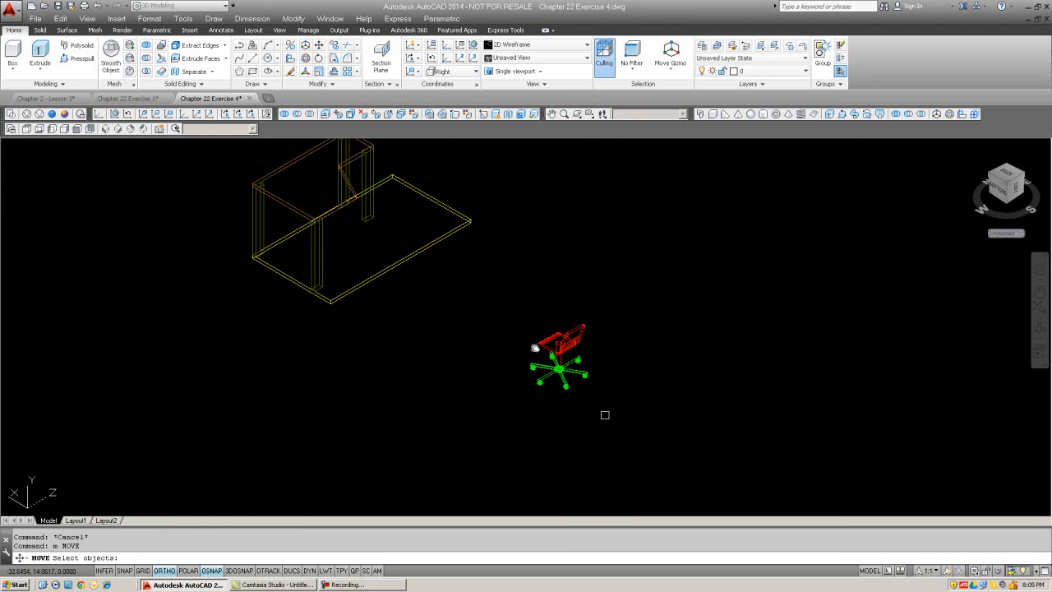
- Move the chair and base along X onto the floor slab beneath the desk
left_click(539, 382)
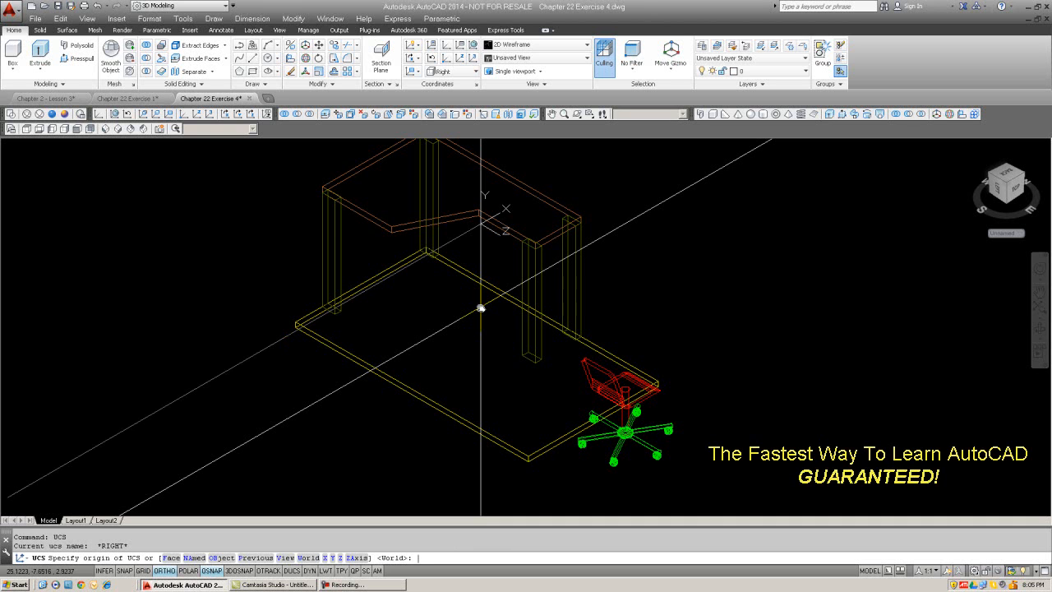
type("x")
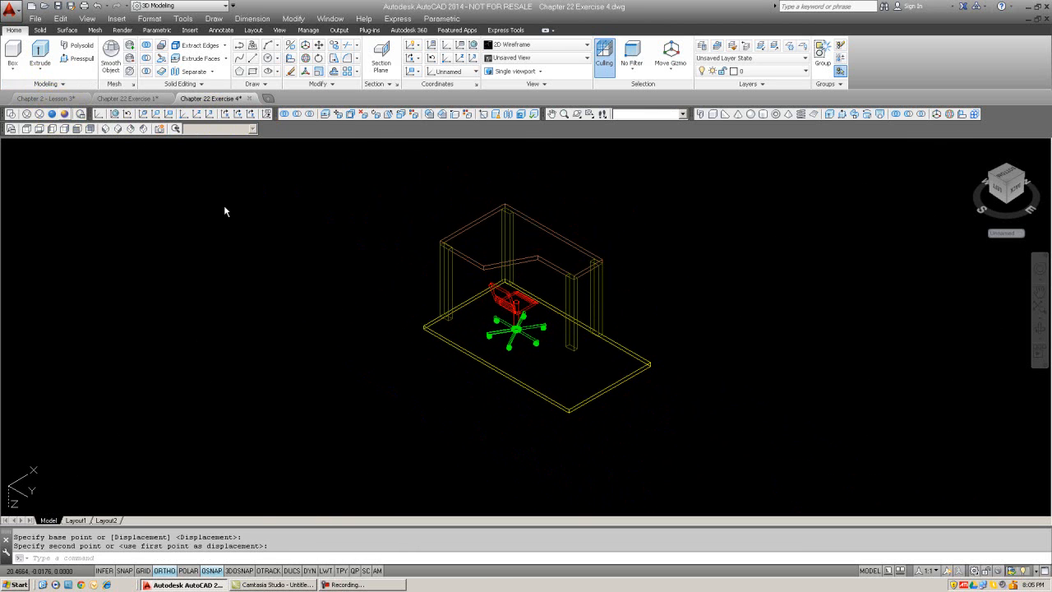
- Shade the scene with the Conceptual visual style and switch OSNAP and 3D OSNAP off
left_click(539, 44)
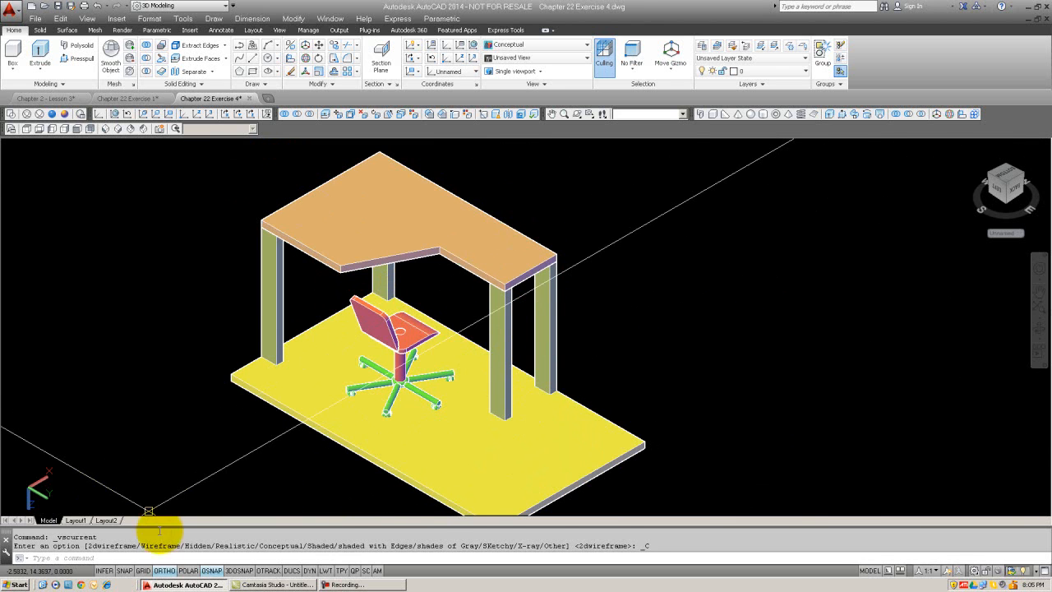
left_click(236, 570)
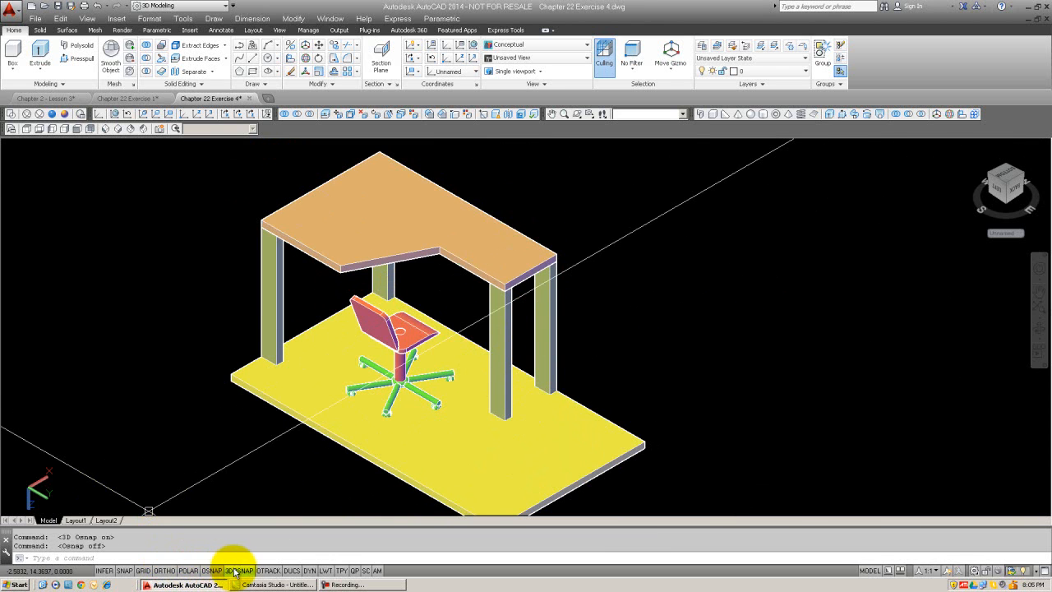
left_click(240, 569)
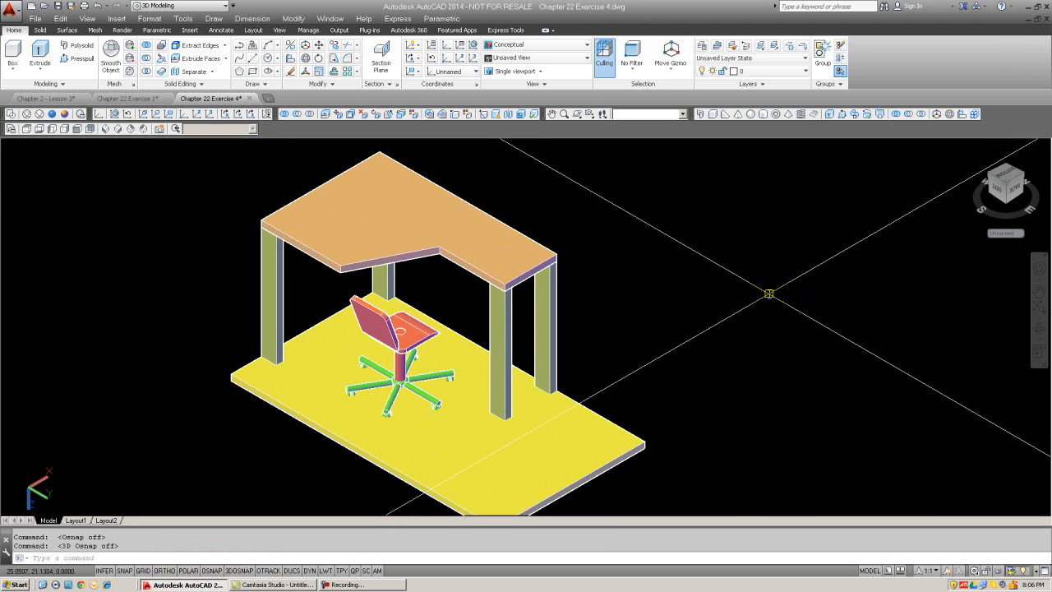